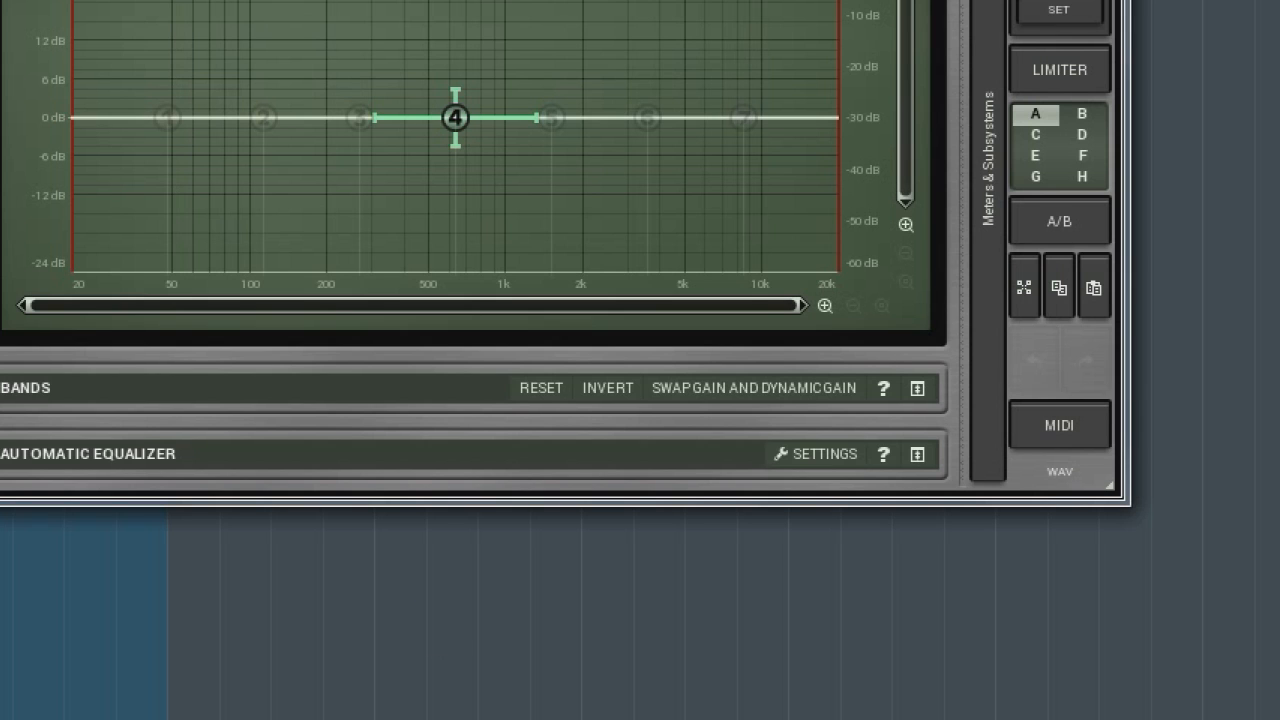
Bring up the plugin's MIDI Settings, glance at the Preset Switch page and return to Controllers
click(1058, 424)
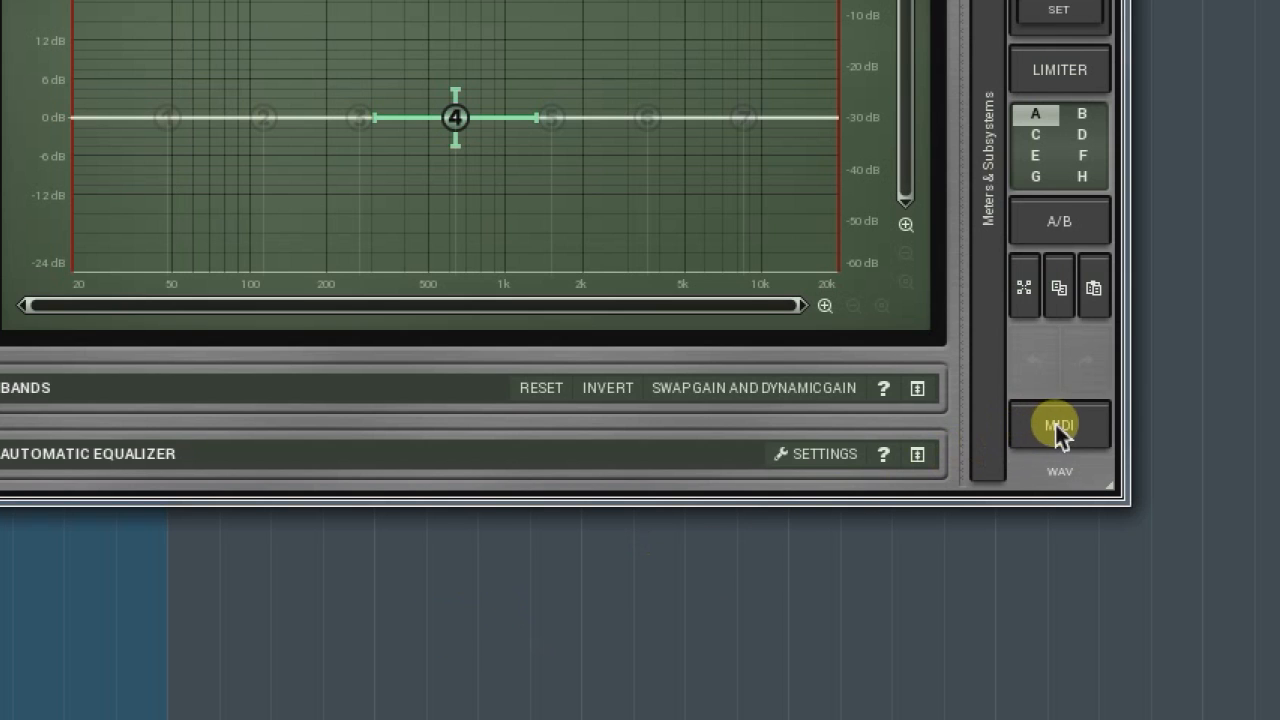
click(1058, 424)
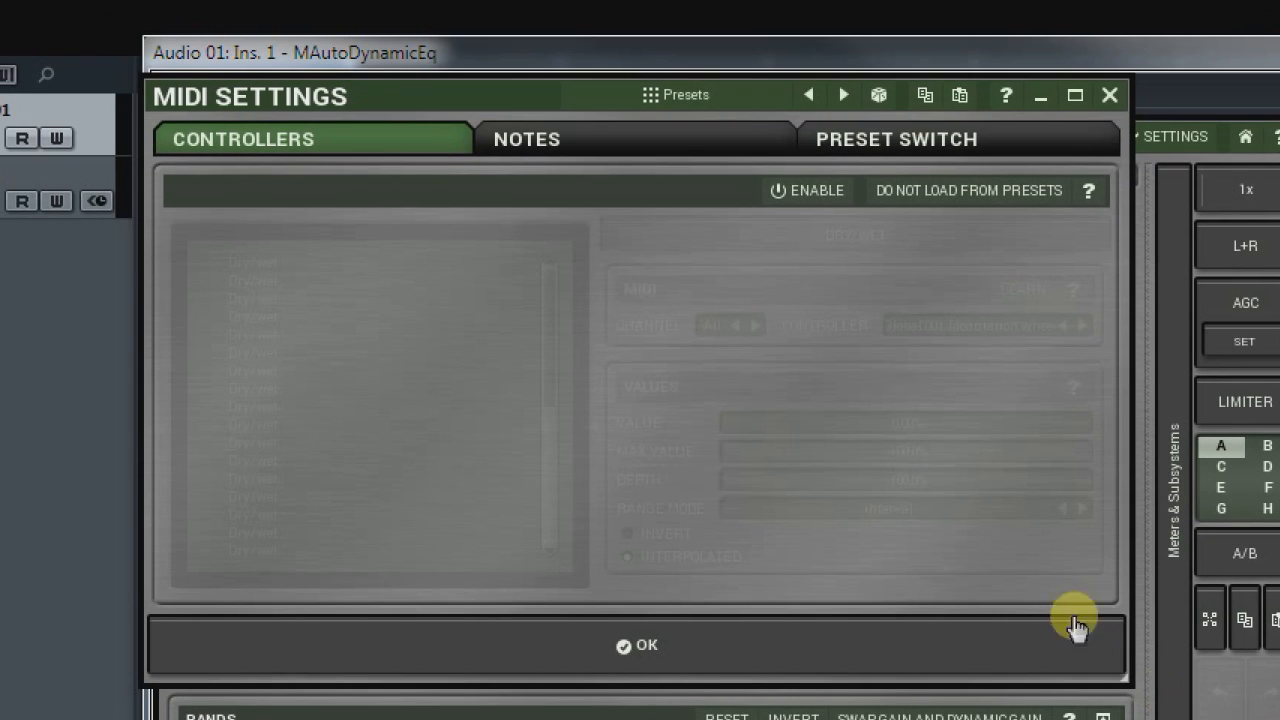
mouse_move(624, 160)
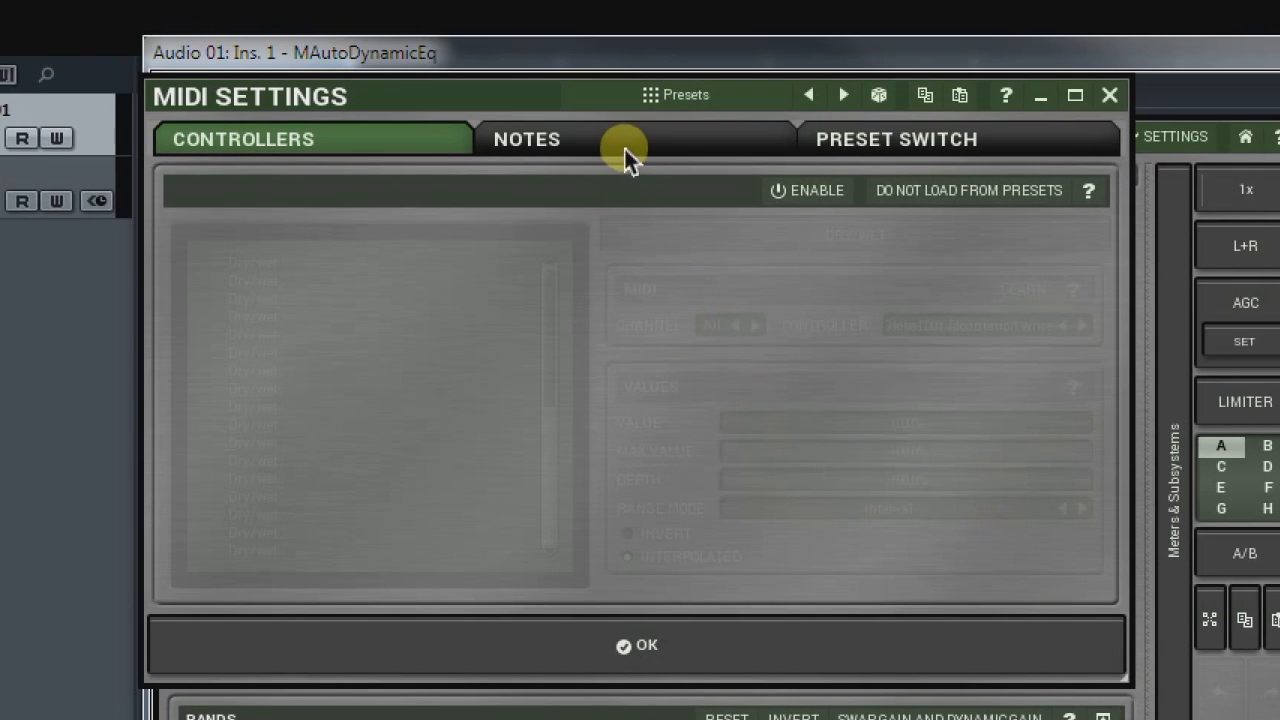
click(896, 140)
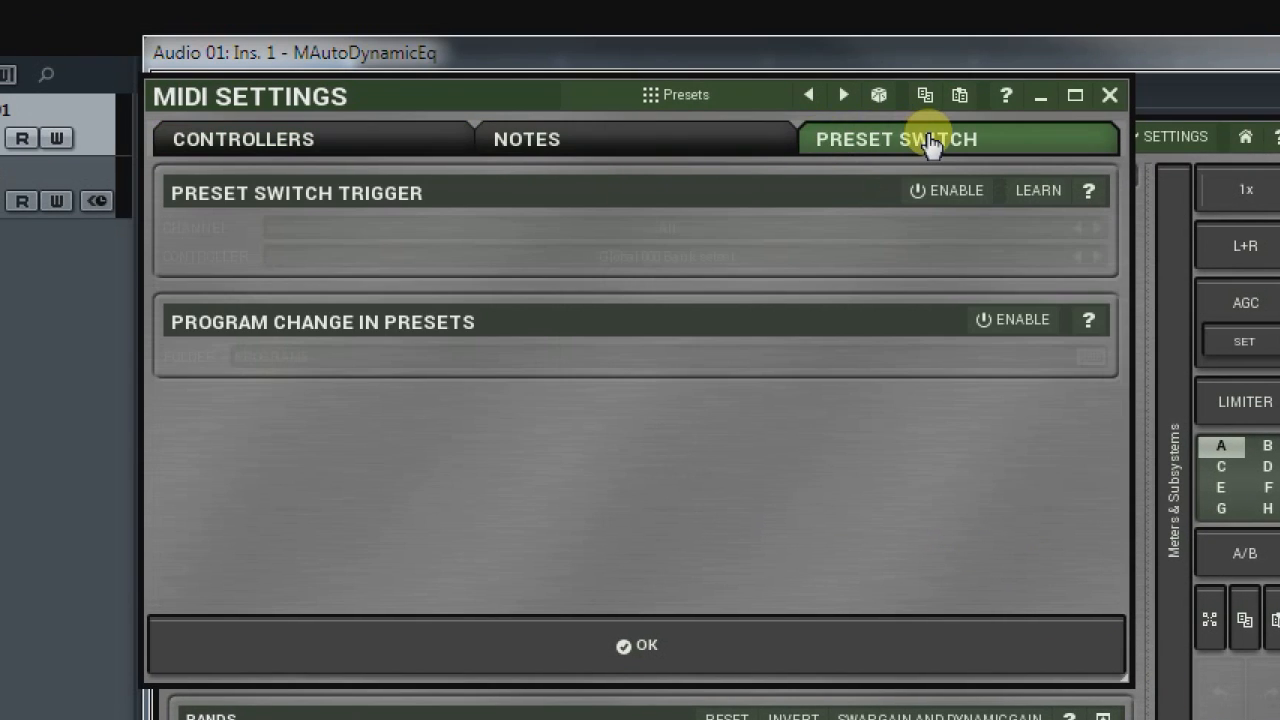
click(242, 138)
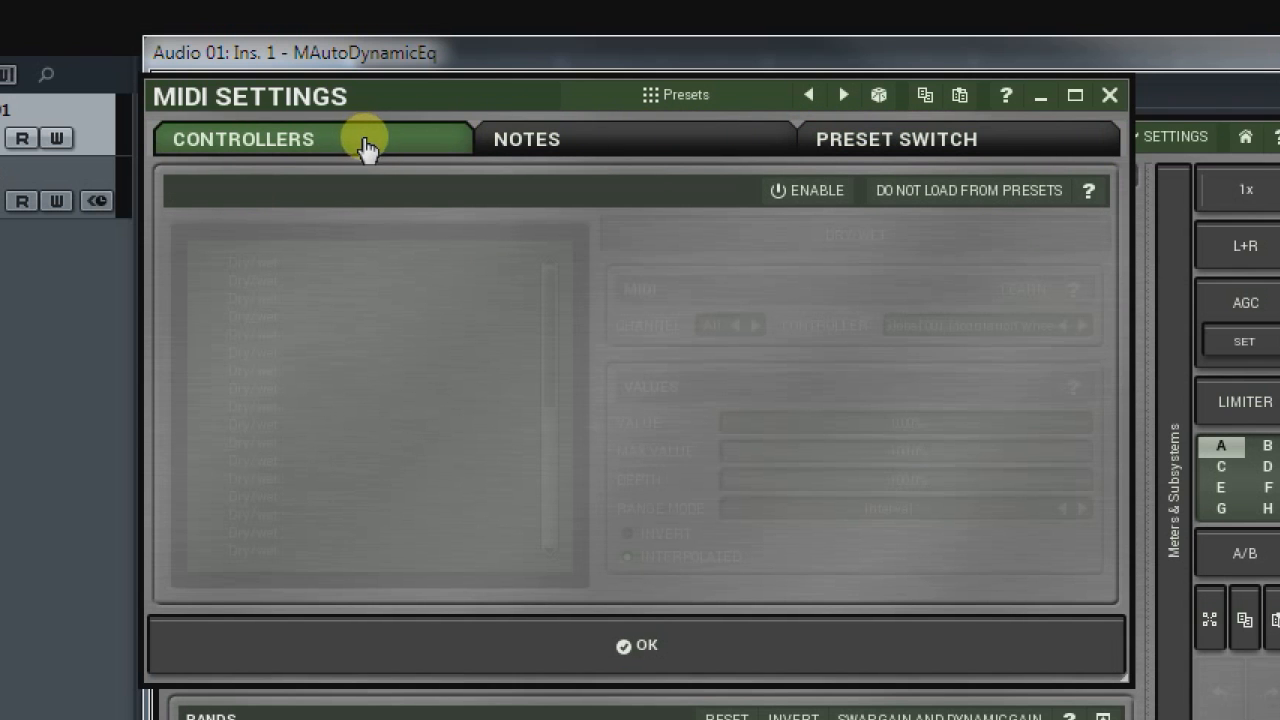
Enable controller mapping and tick the first two Dry/wet controller slots
click(808, 190)
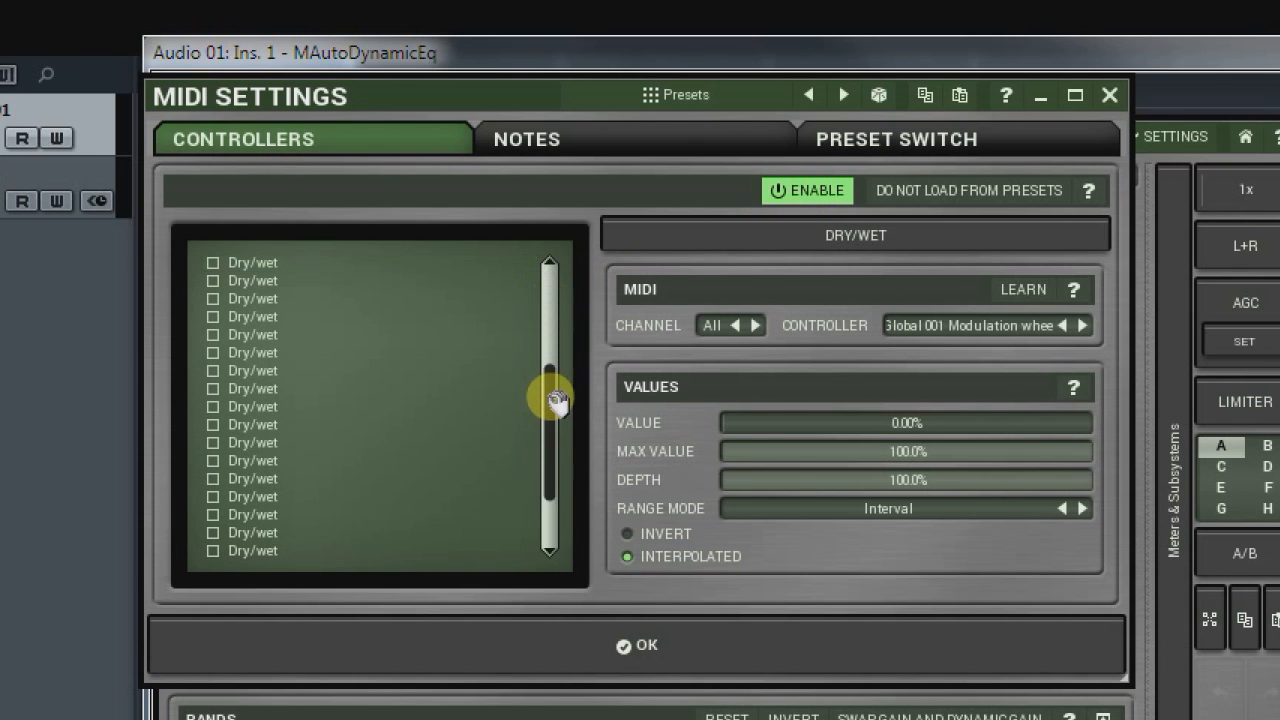
drag(548, 398, 548, 334)
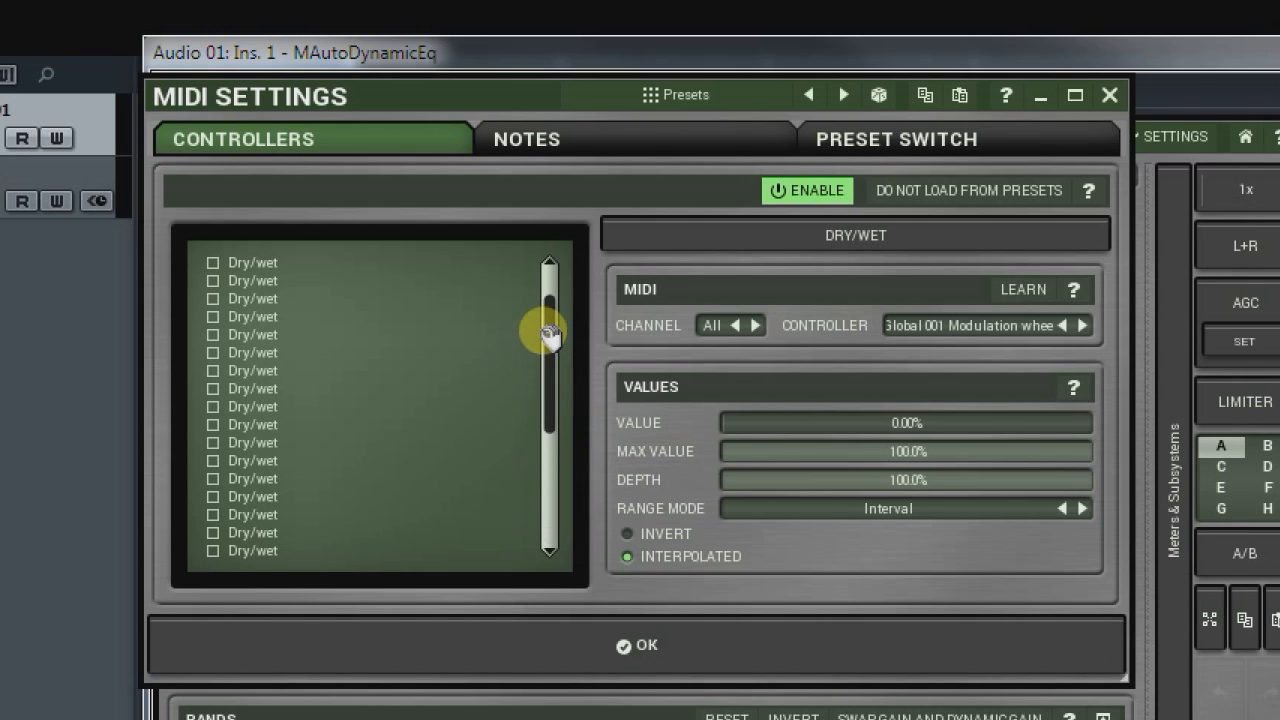
drag(550, 330, 550, 280)
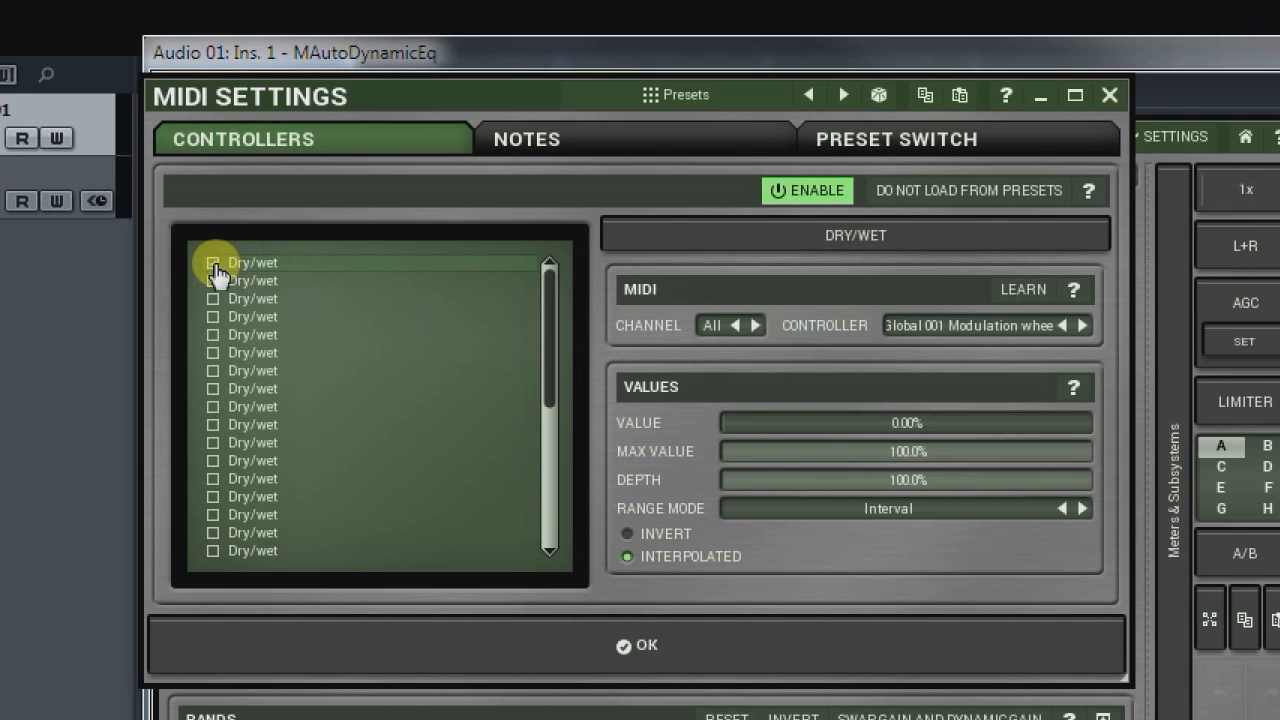
click(212, 280)
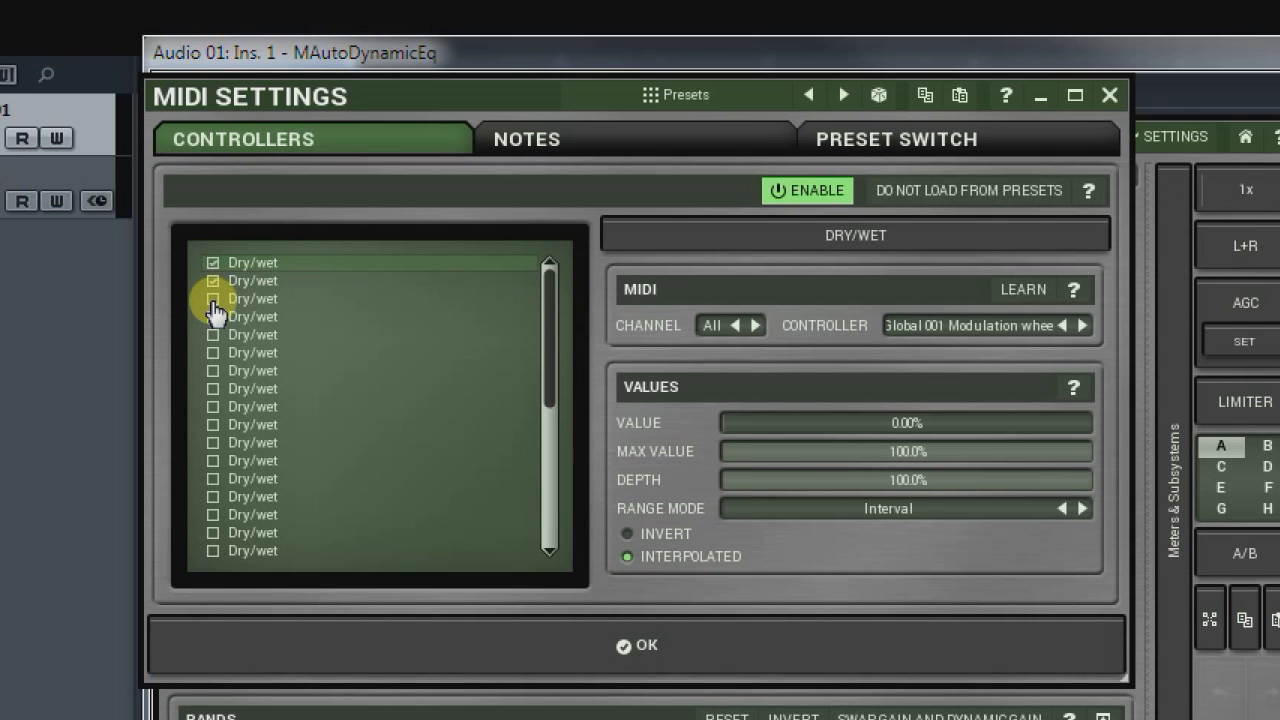
click(212, 298)
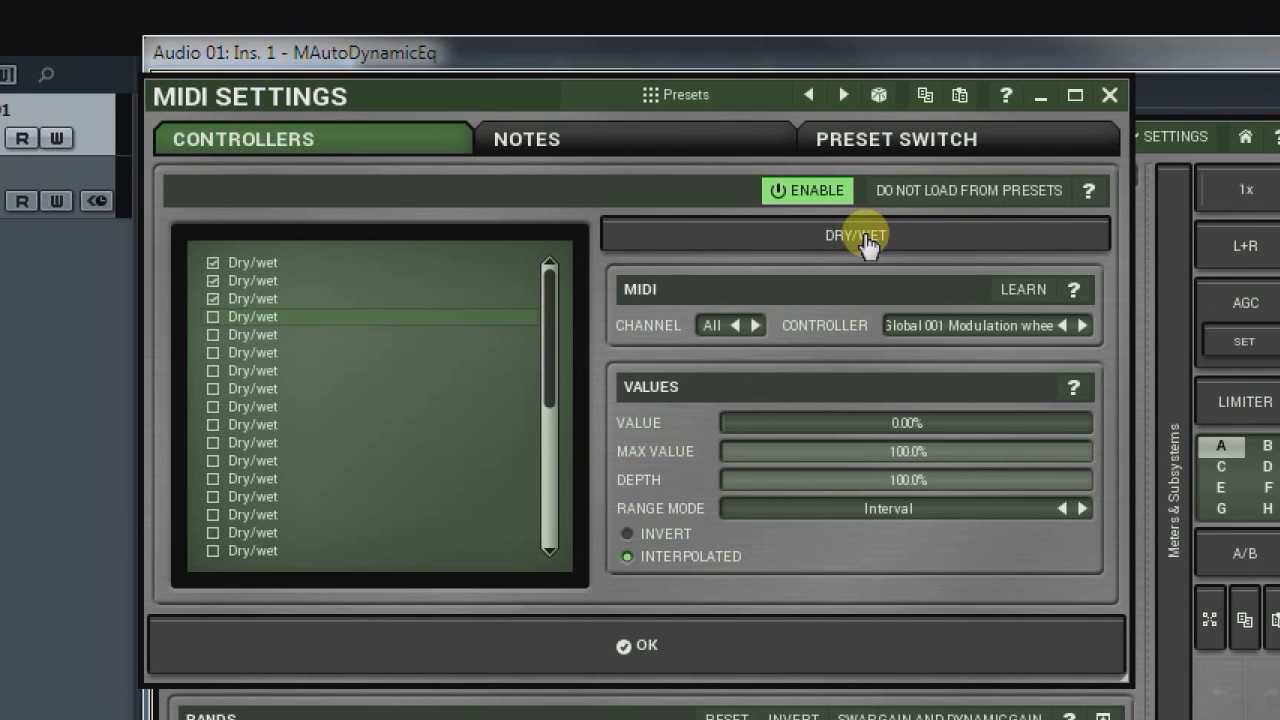
Point the third controller slot at Equalizer band 3 gain, spanning -24 to +24 dB
click(856, 234)
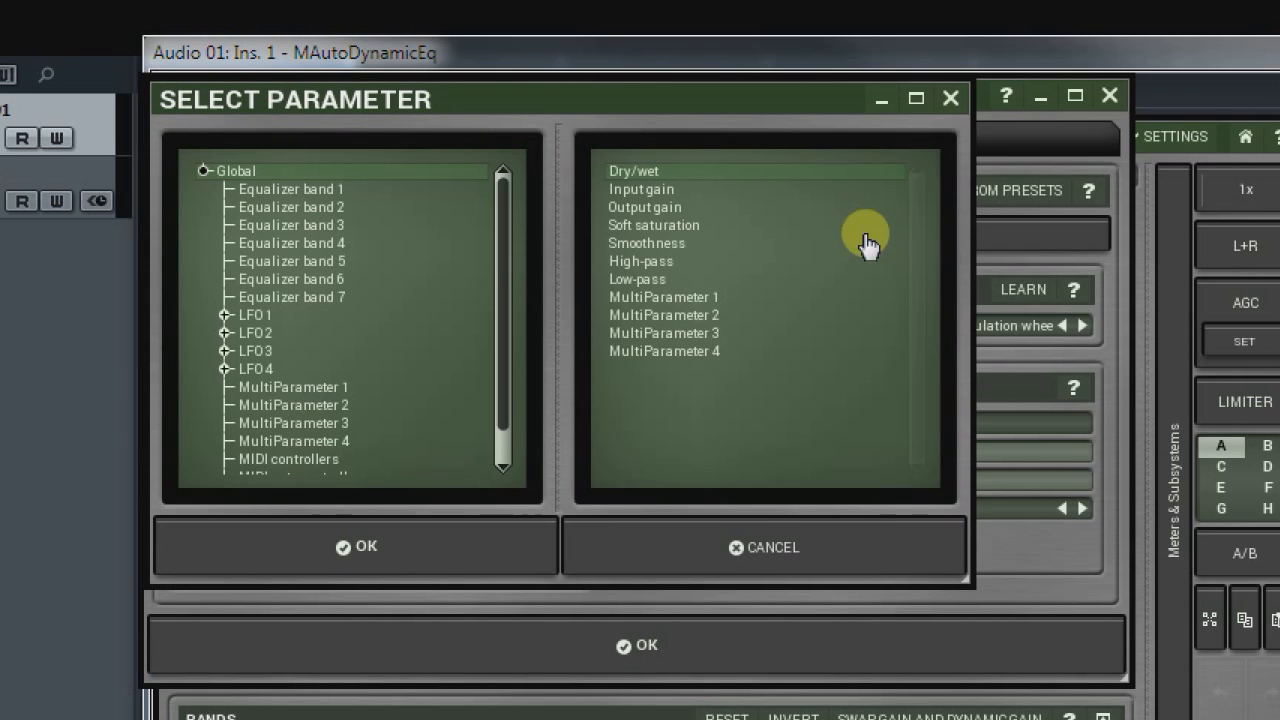
mouse_move(336, 240)
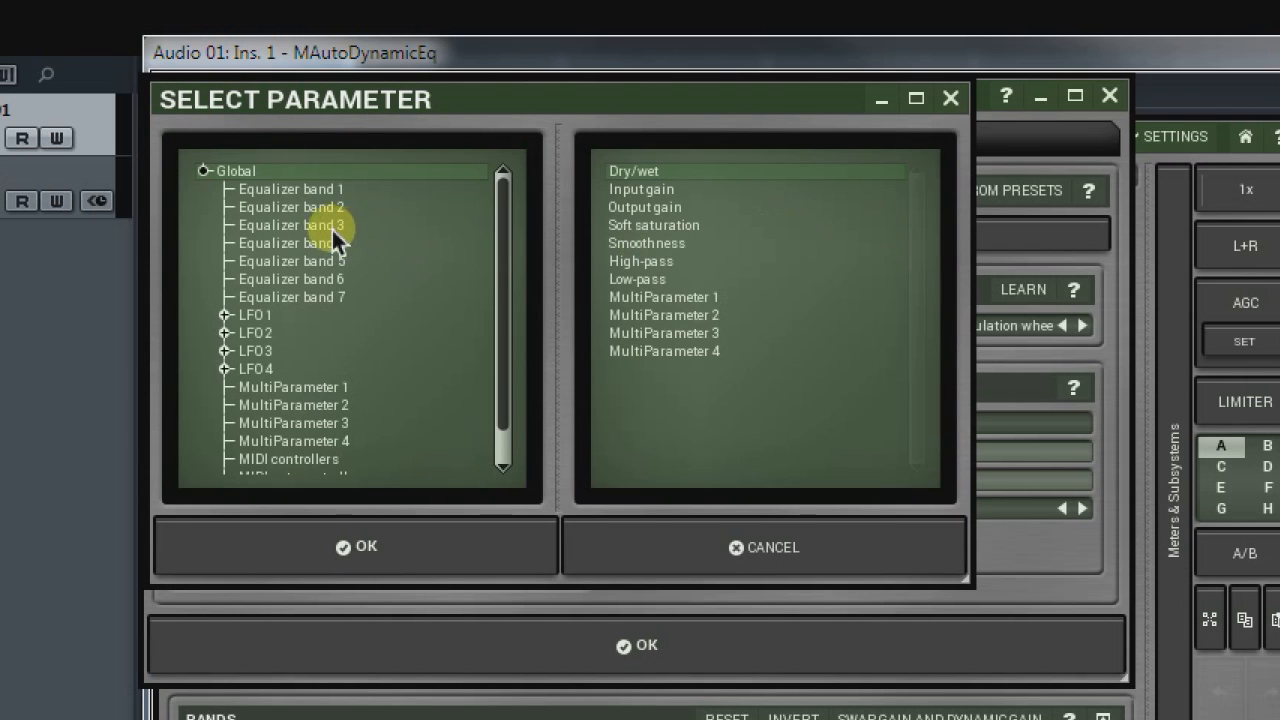
click(292, 224)
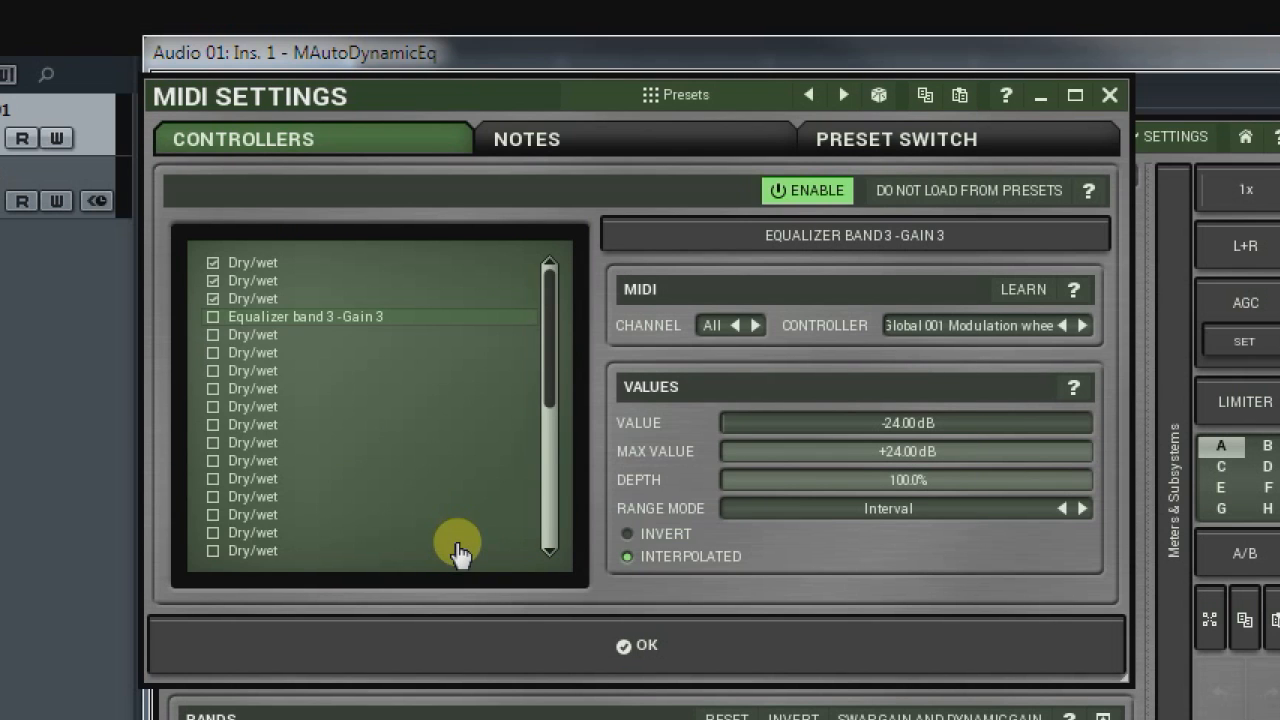
mouse_move(212, 316)
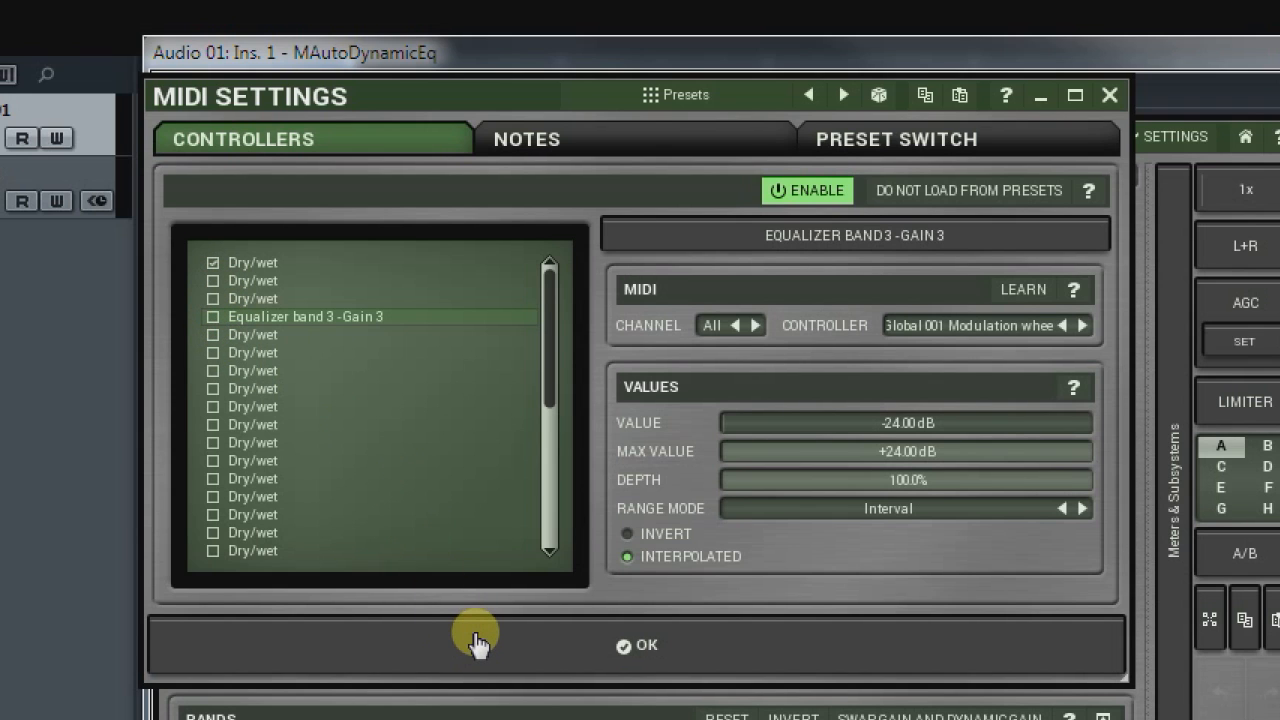
Close MIDI Settings and route the MIDI 01 track's output to Audio 01: Ins. 1 - MAutoDynamicEq - Midi In
click(640, 646)
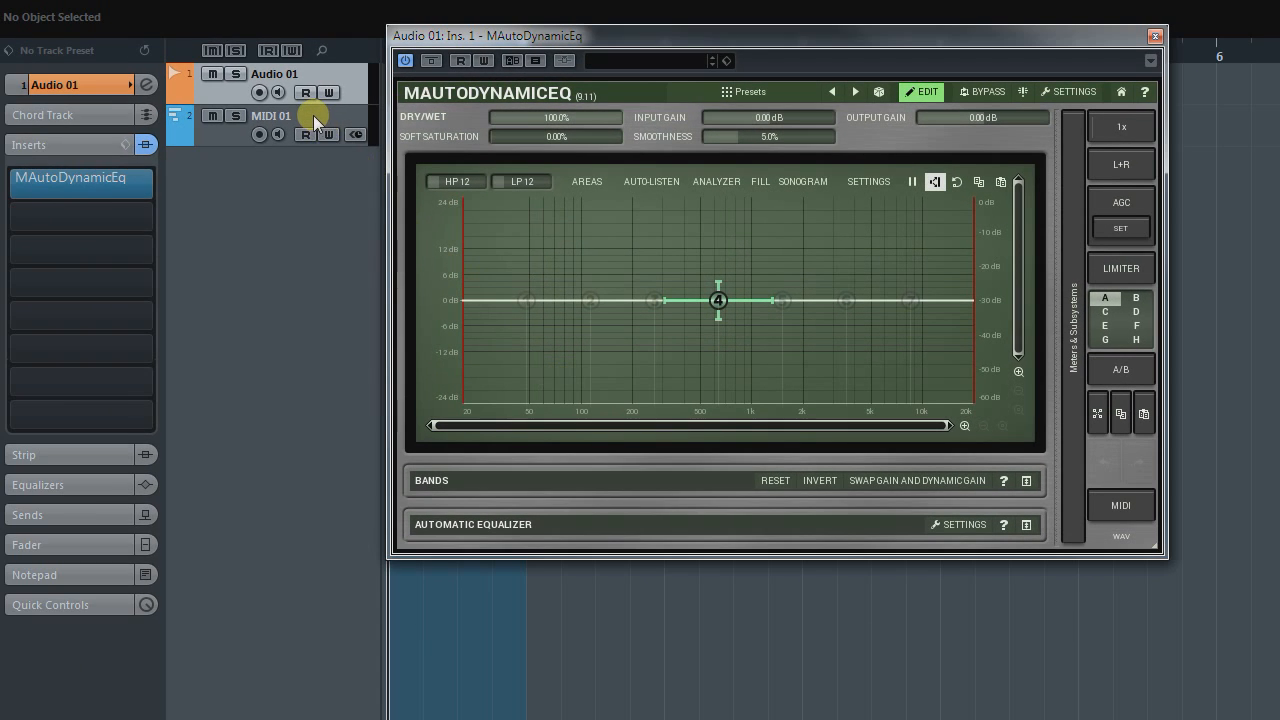
click(280, 114)
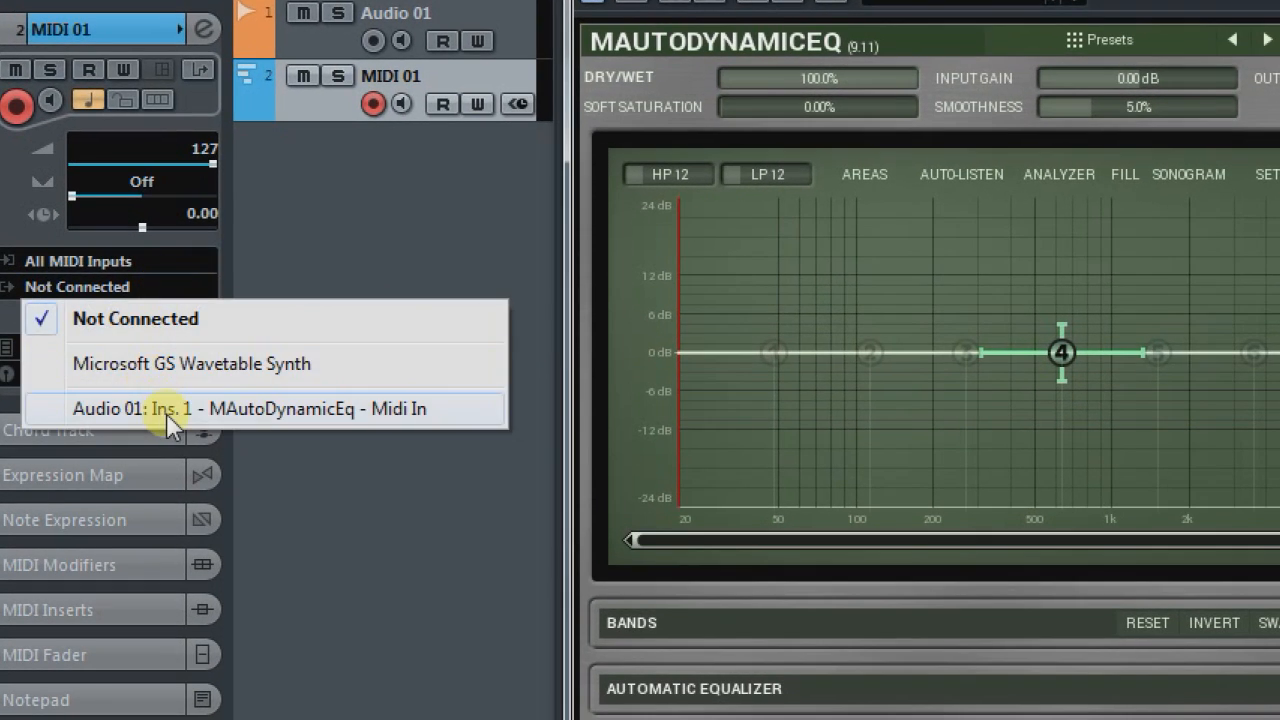
click(280, 408)
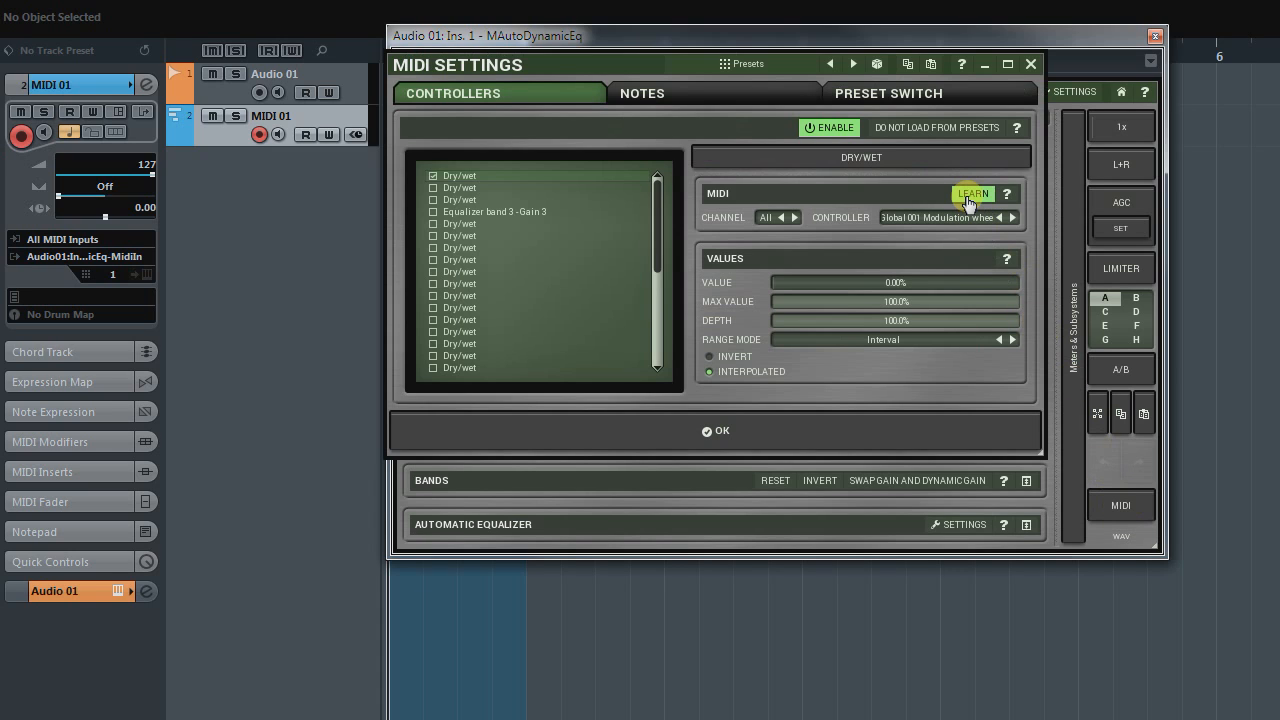
mouse_move(1188, 212)
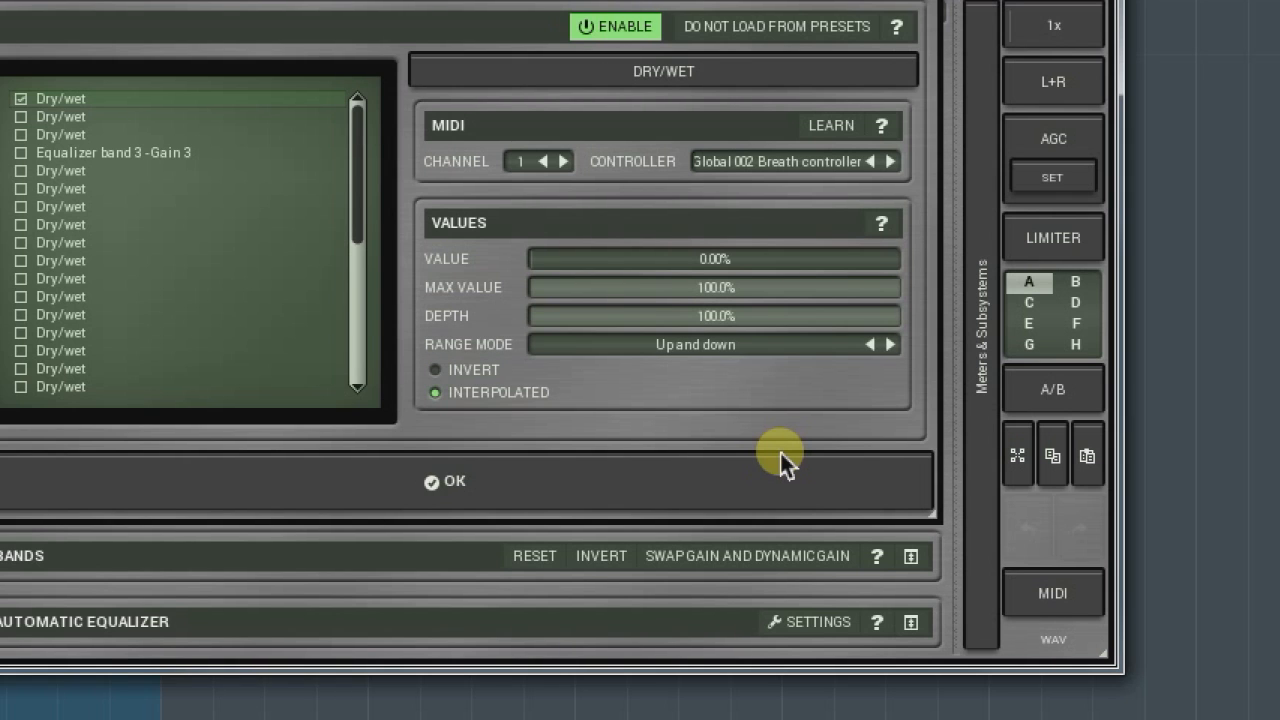
Try Up and down and Full range, then leave the Dry/wet controller's range mode on Up only
click(714, 344)
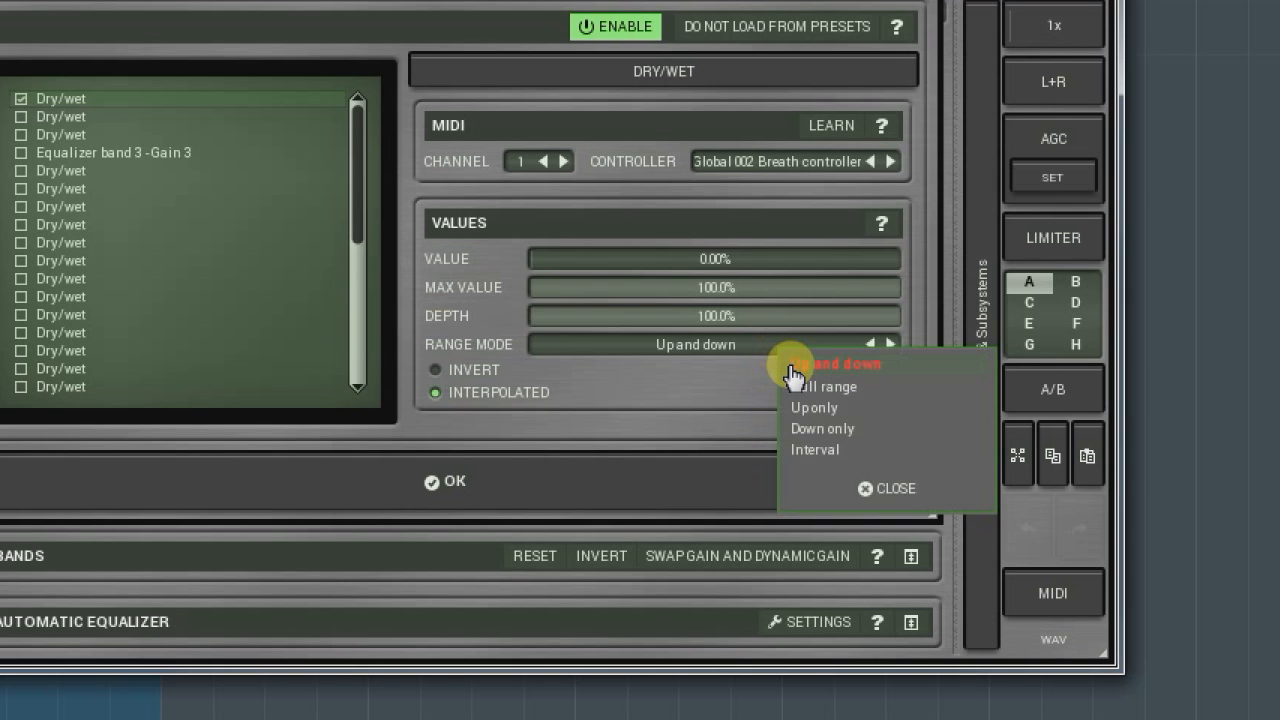
click(830, 364)
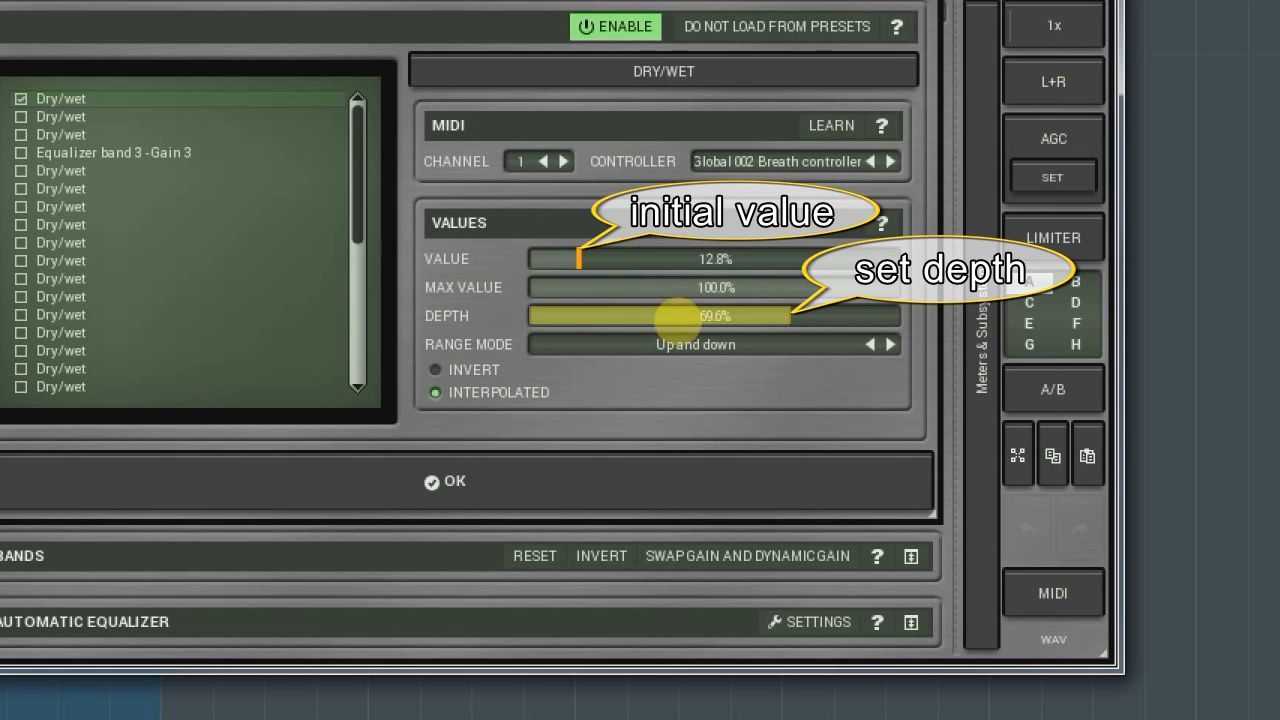
mouse_move(688, 396)
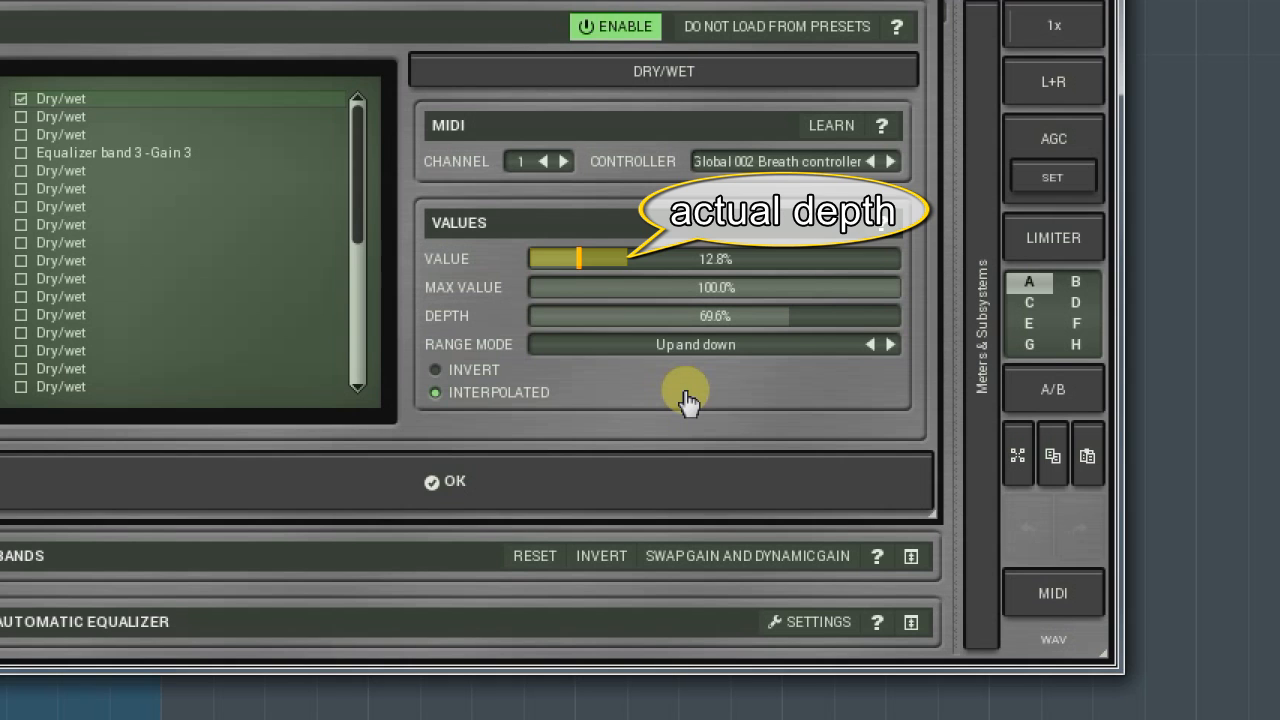
click(714, 344)
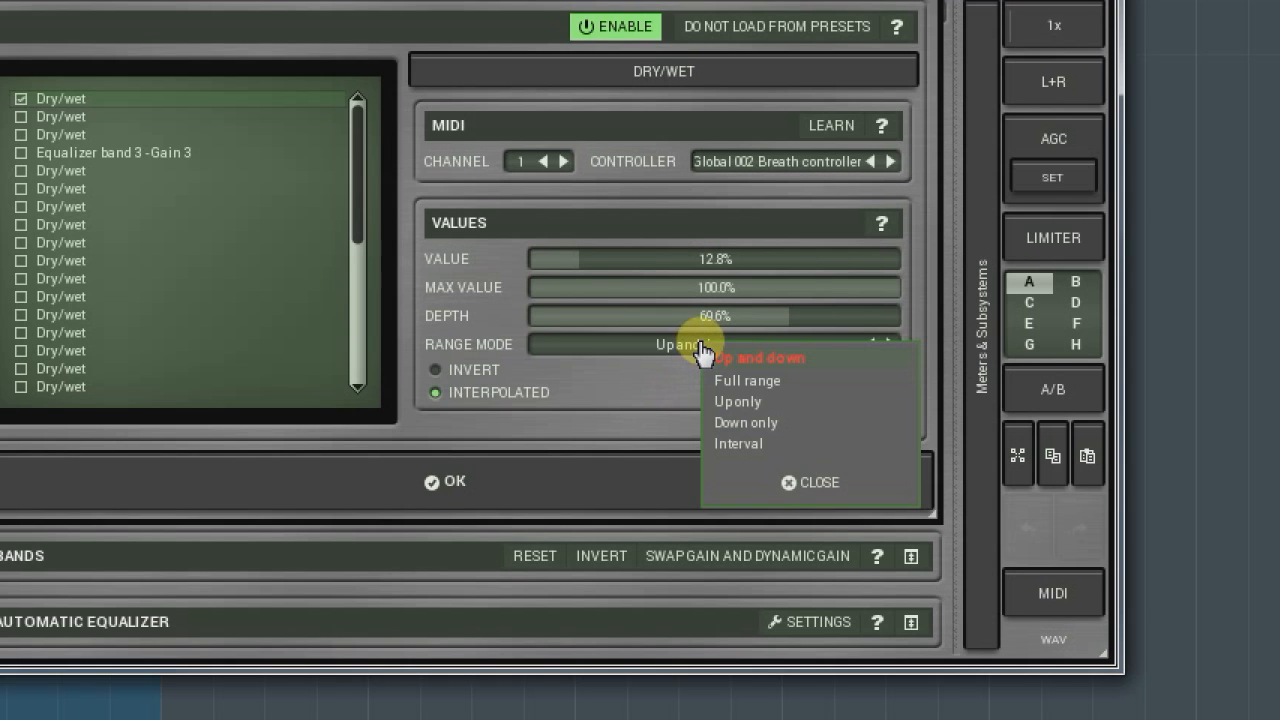
click(738, 380)
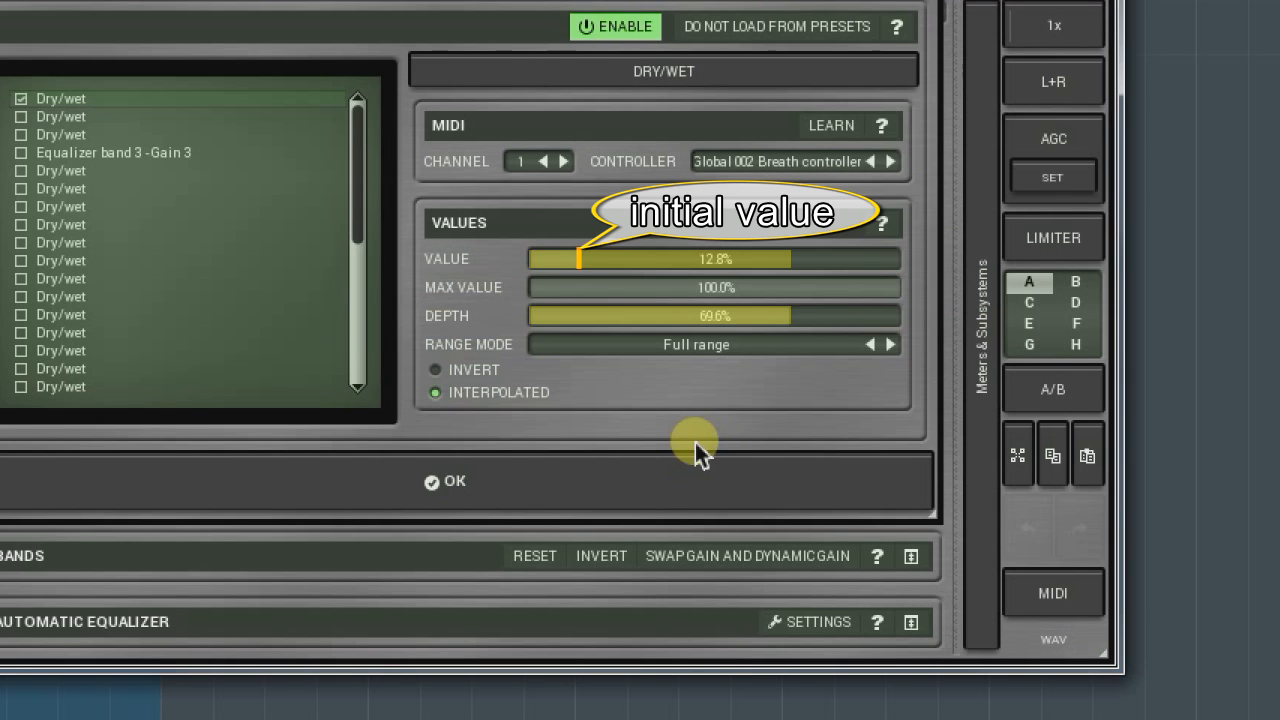
mouse_move(700, 444)
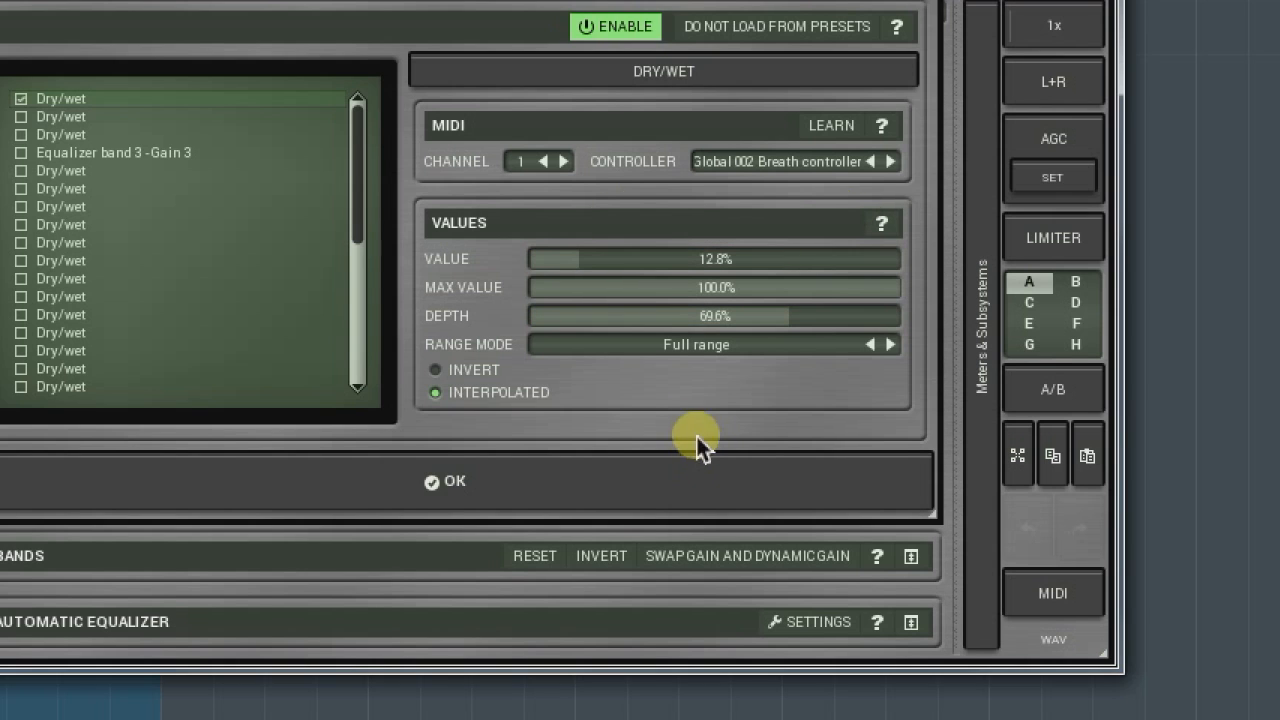
click(696, 344)
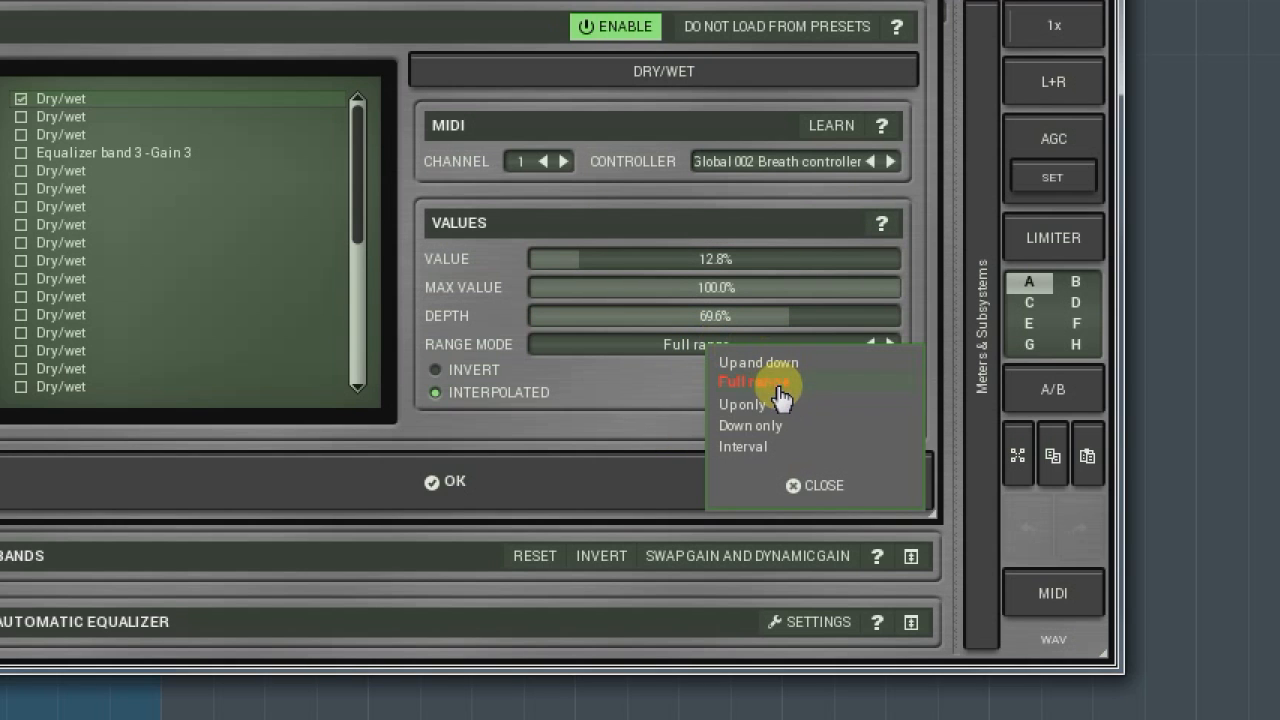
click(742, 404)
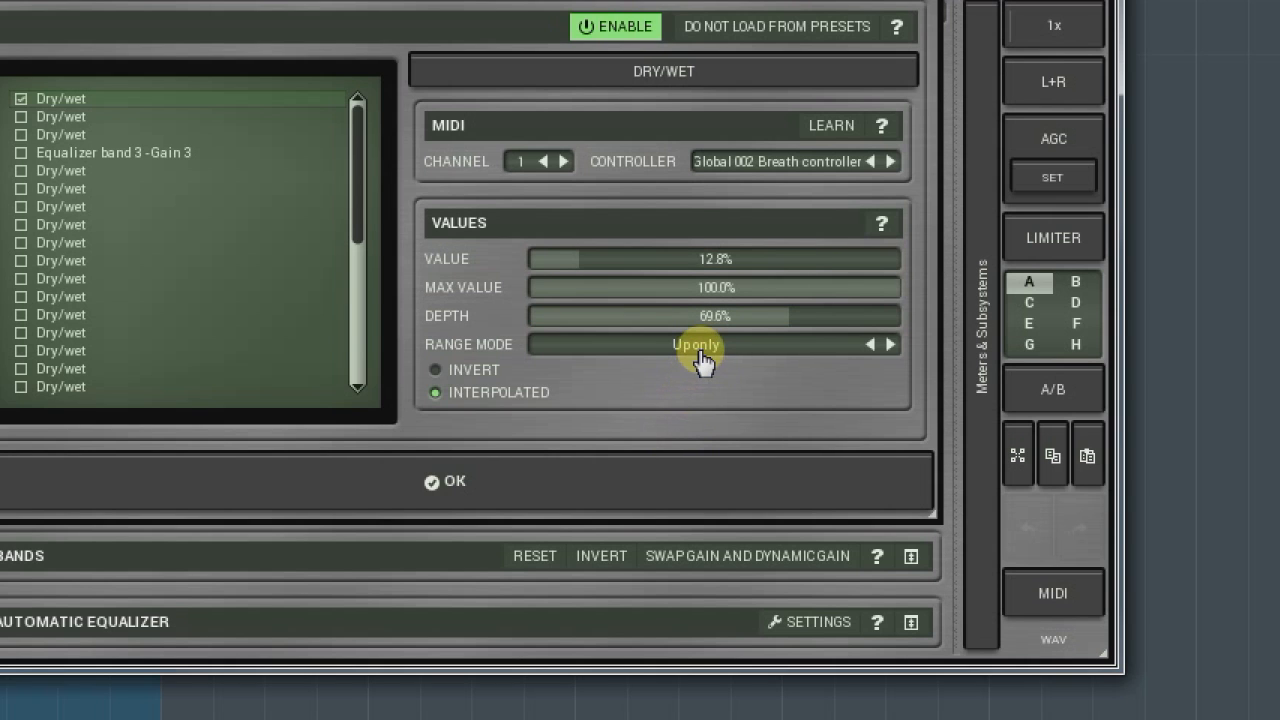
Switch the Dry/wet controller's range mode to Interval with a 94.6% maximum
click(696, 344)
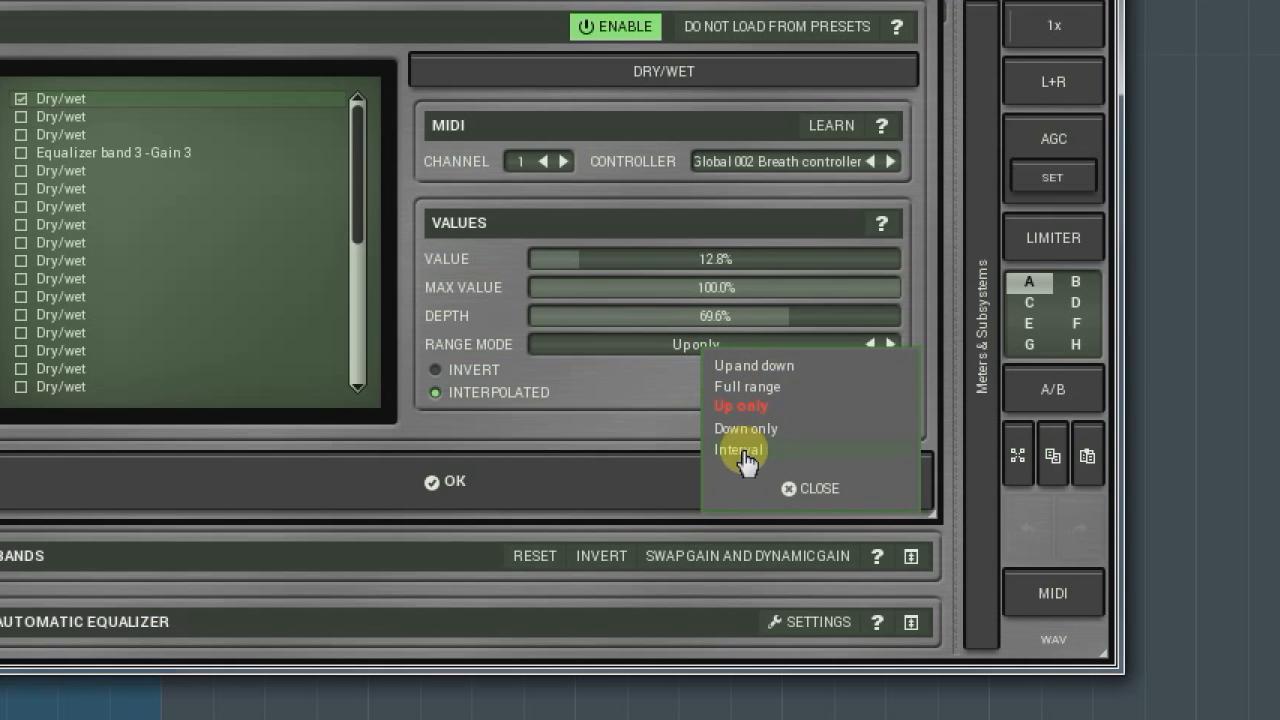
click(744, 448)
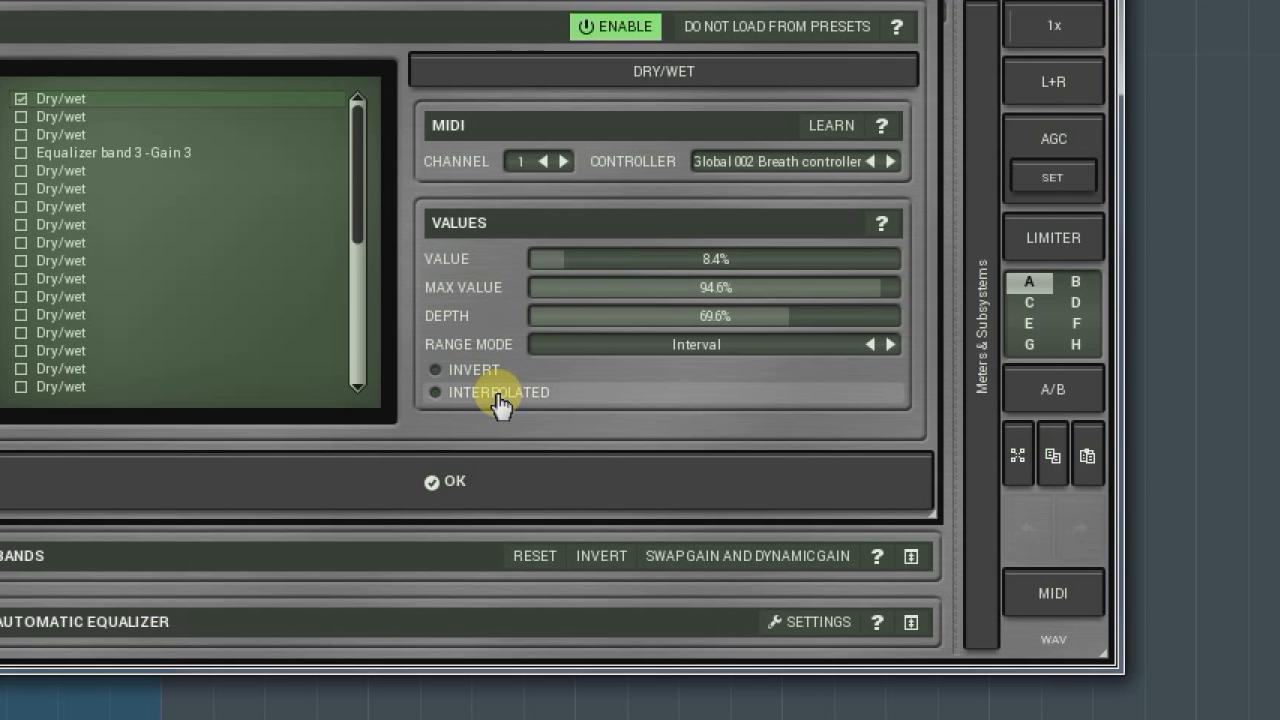
click(434, 392)
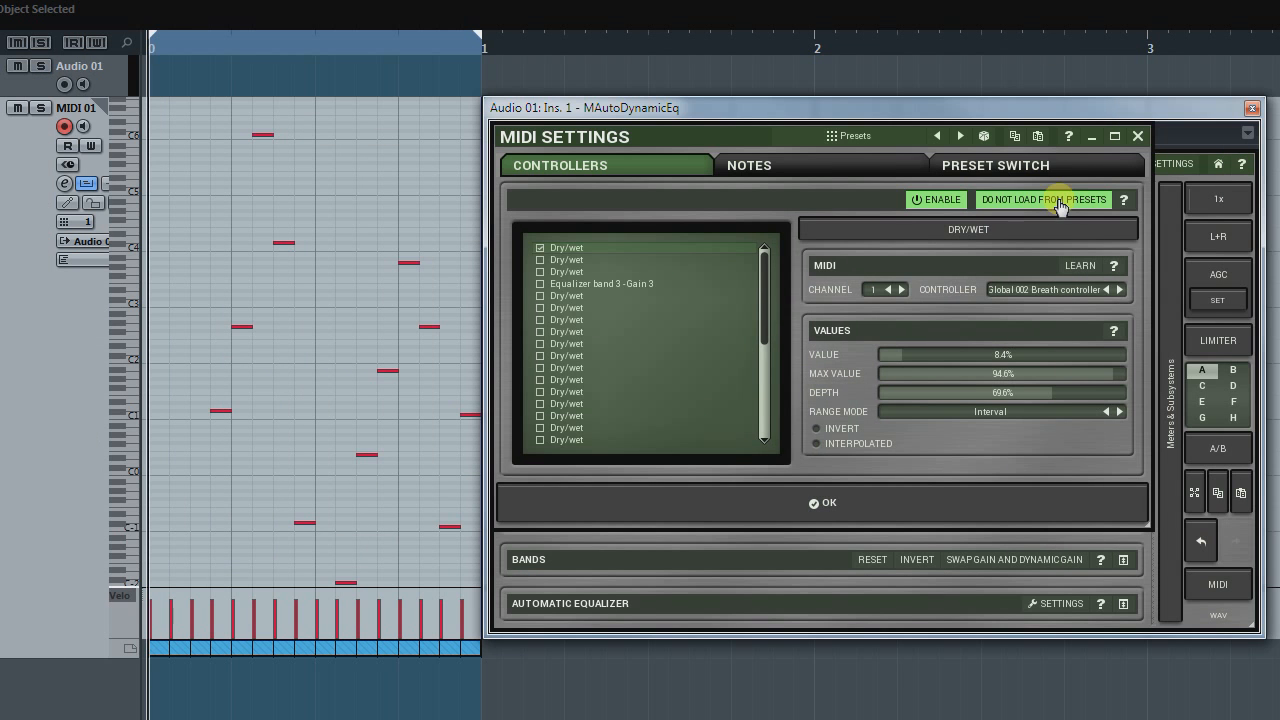
Enable note-driven control, lower the maximum to 92.2% and try Linear mode
click(748, 164)
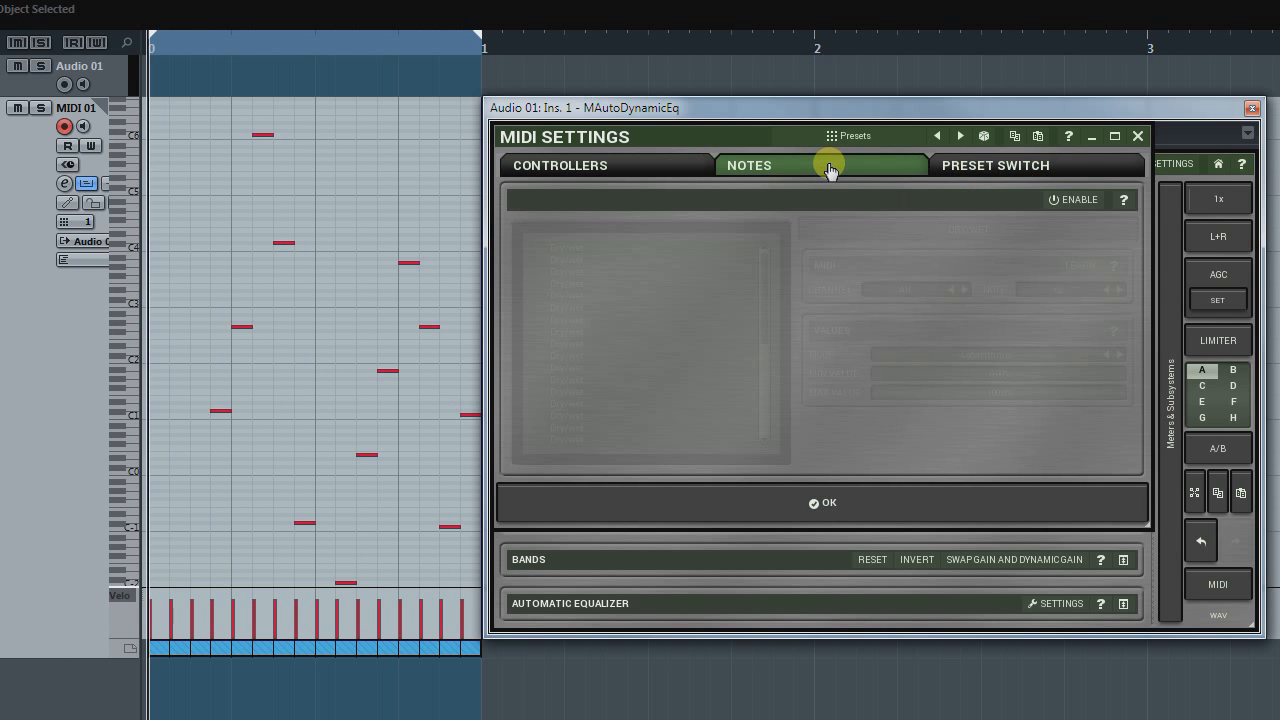
click(1072, 200)
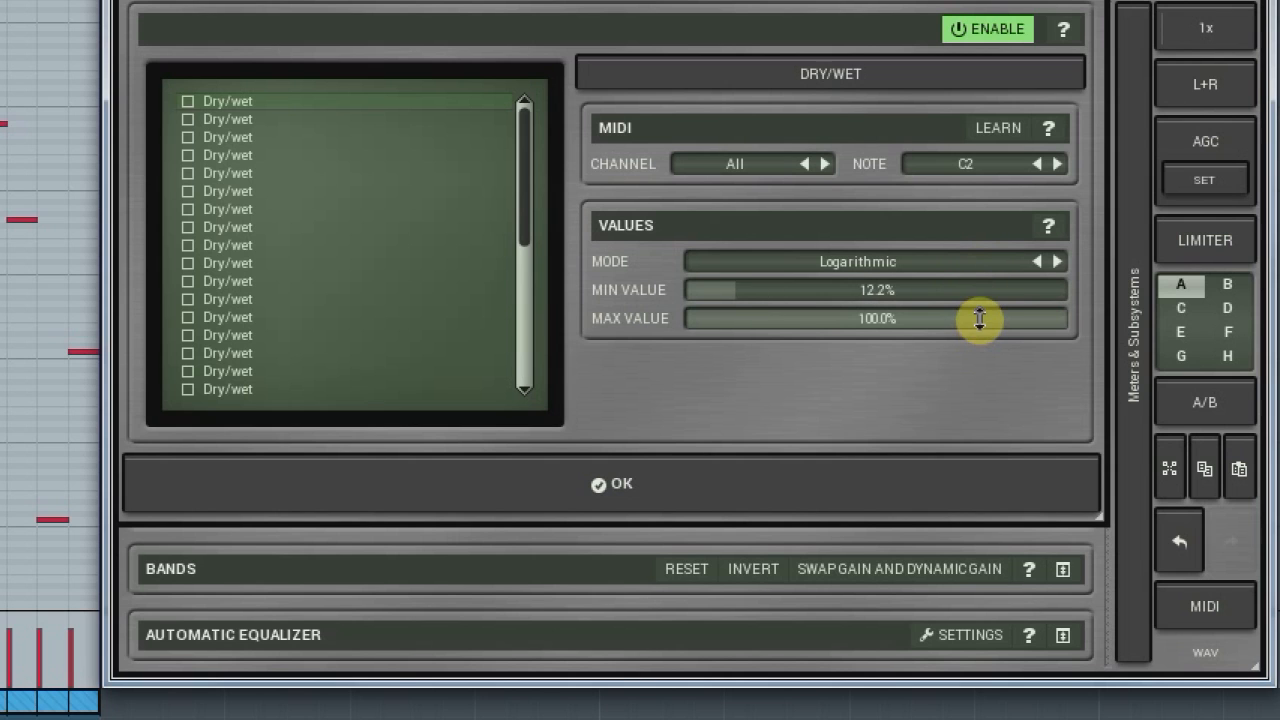
drag(980, 318, 980, 322)
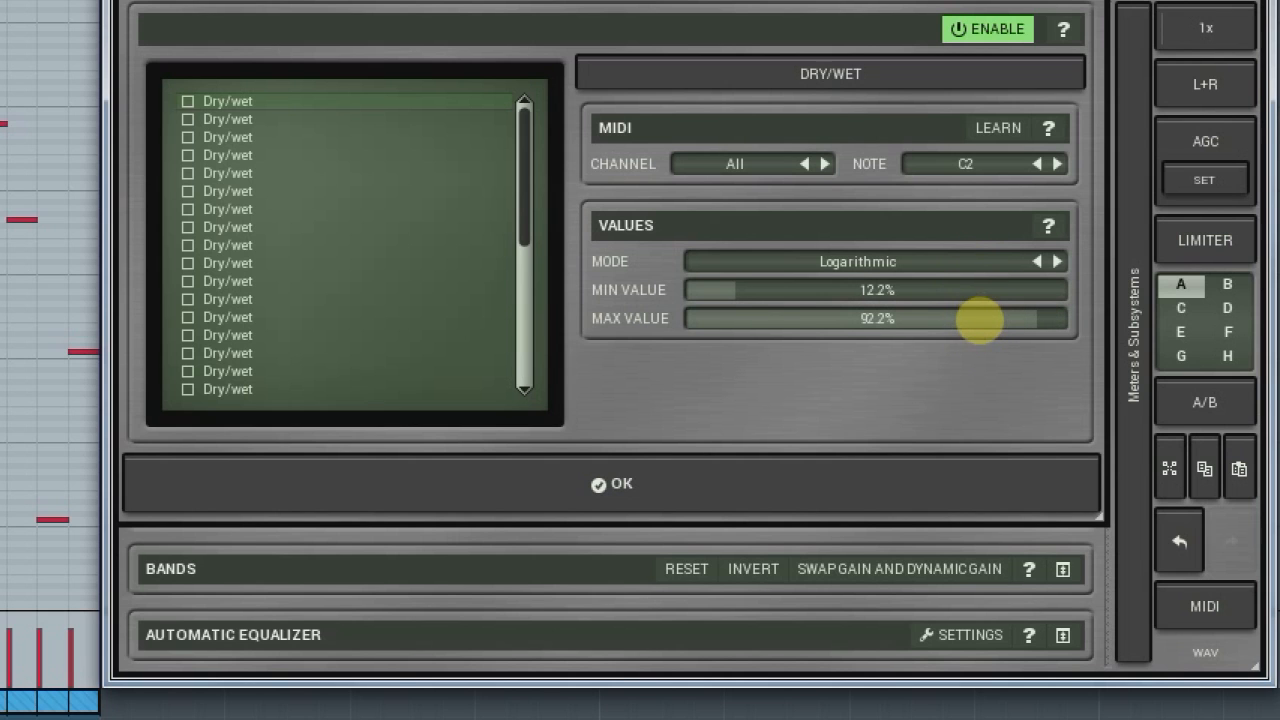
click(1060, 260)
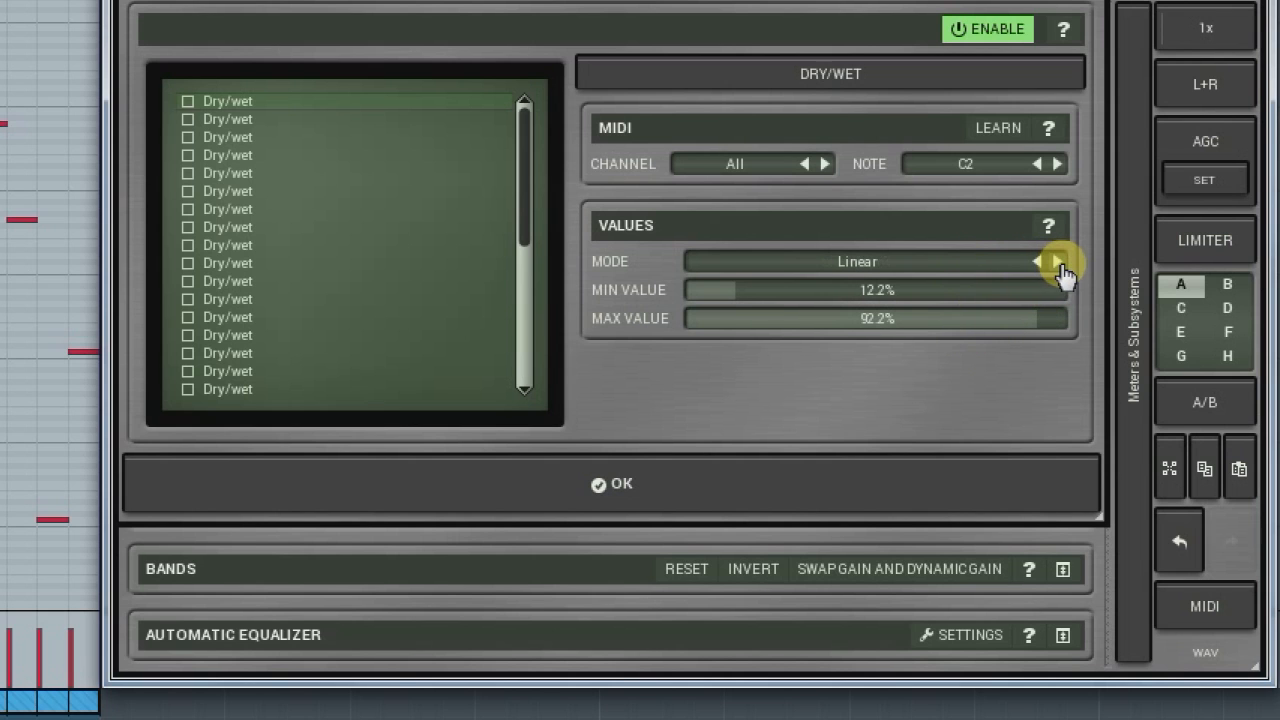
mouse_move(1042, 270)
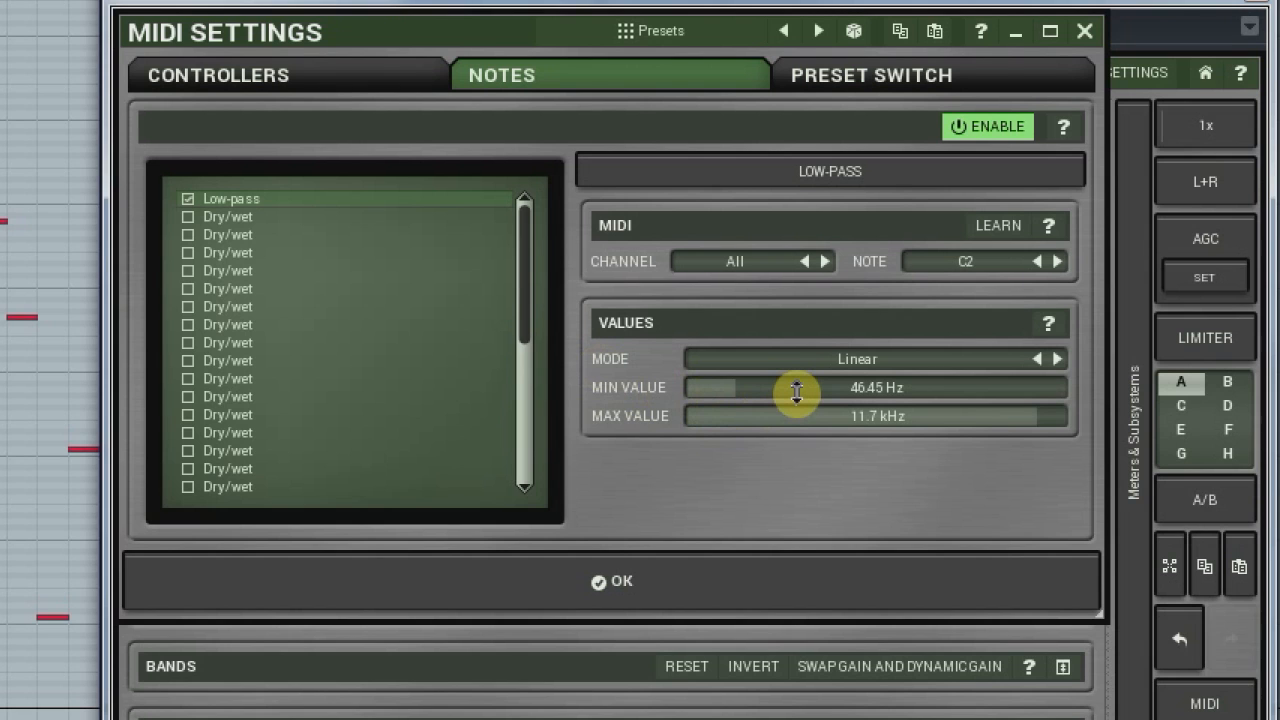
Set the Low-pass note slot to Logarithmic from 20 Hz to Off and close MIDI Settings
drag(796, 388, 796, 400)
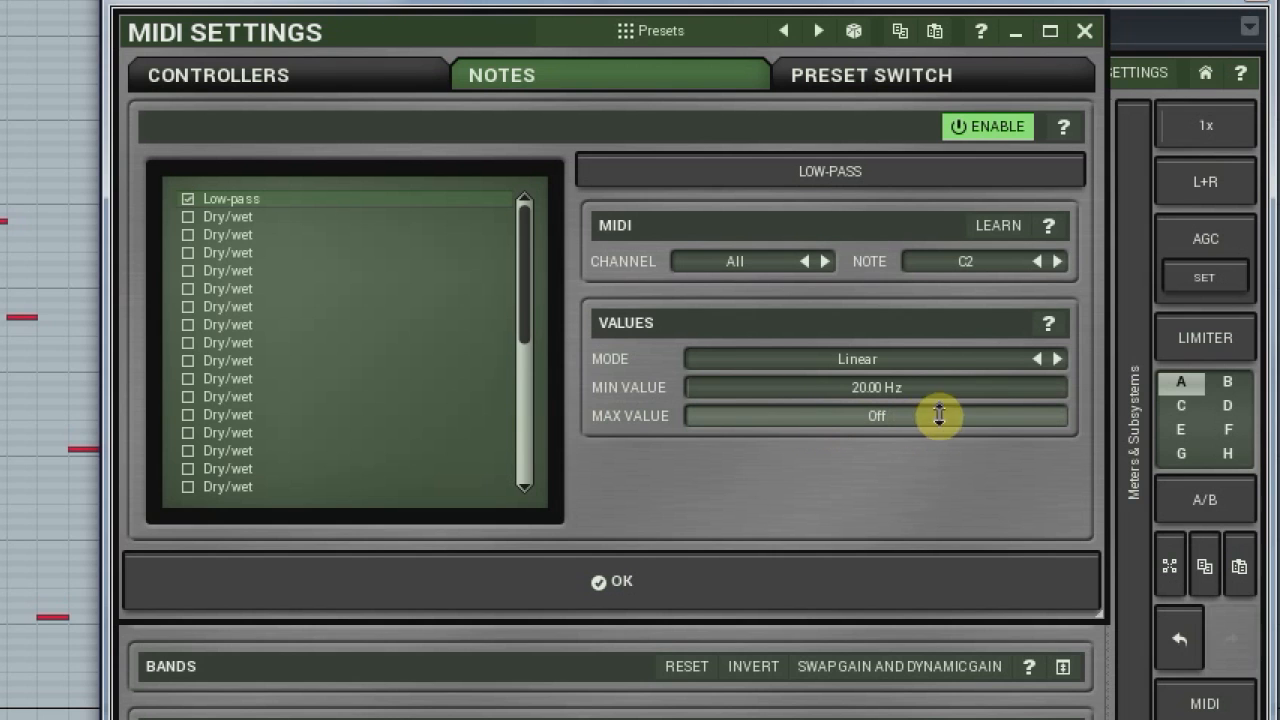
click(1052, 358)
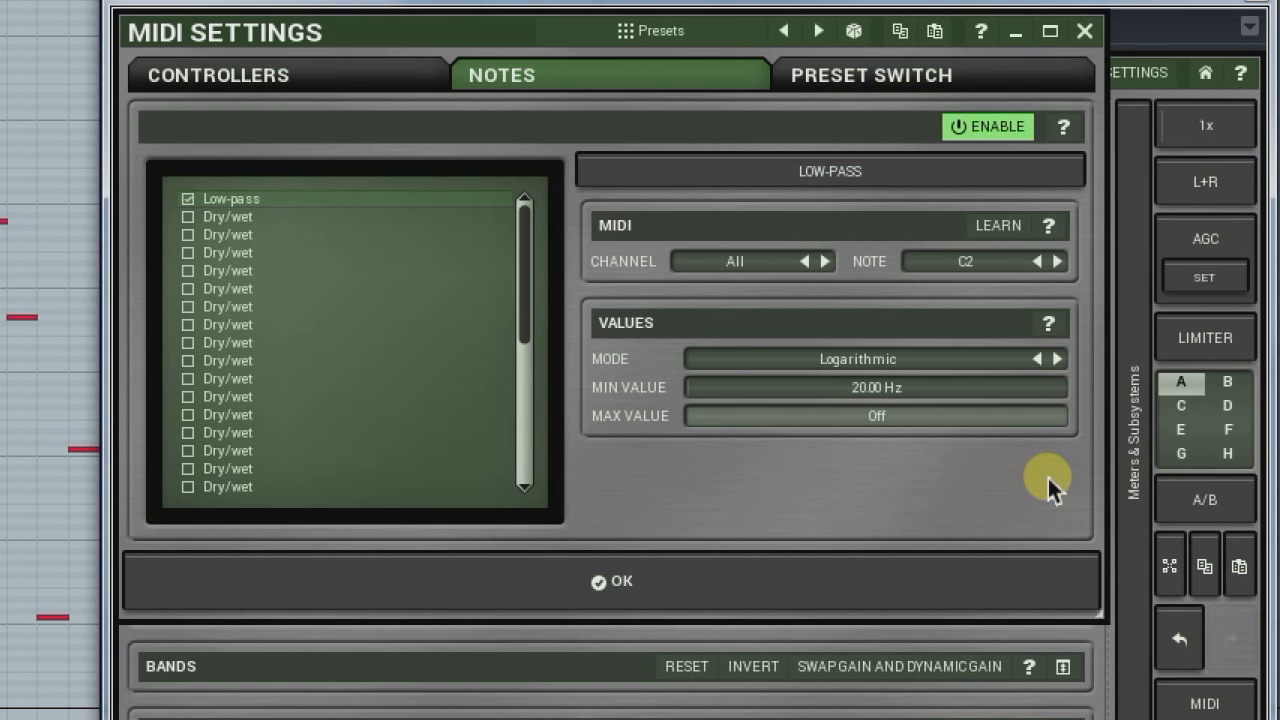
click(618, 582)
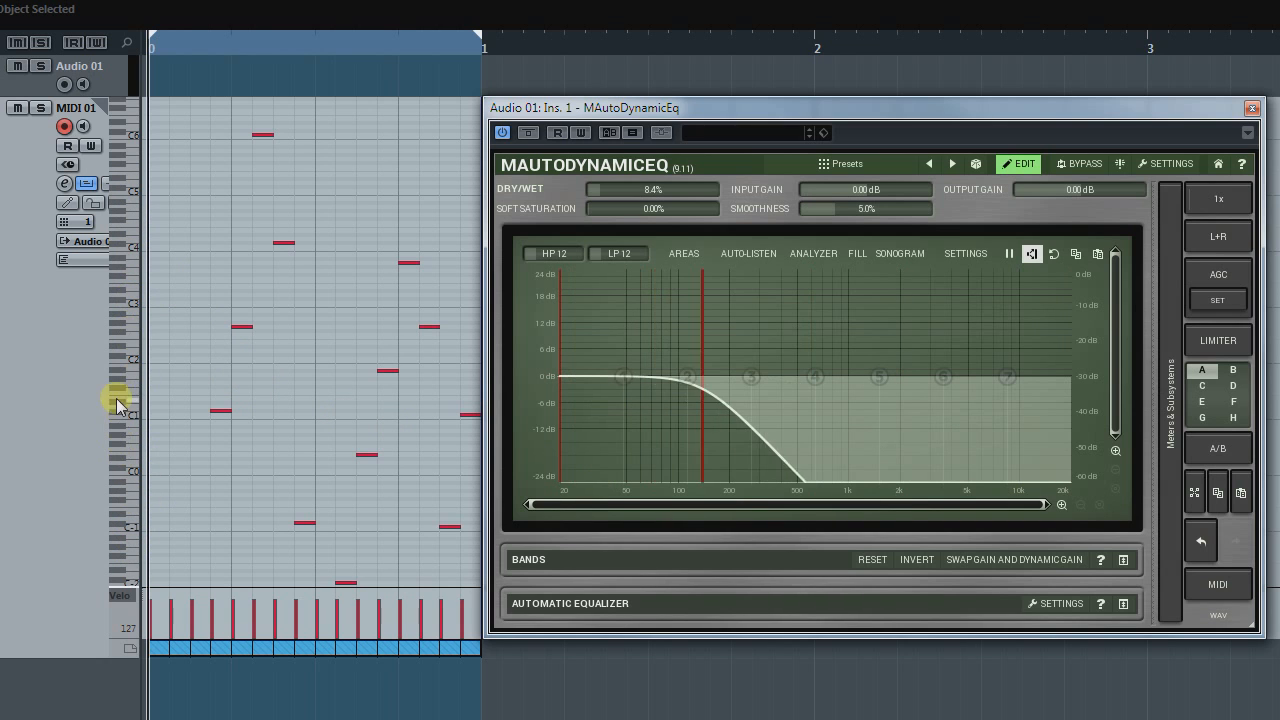
Make note D2 toggle the low-pass in On/Off mode between 500 Hz and 5000 Hz
drag(700, 376, 728, 376)
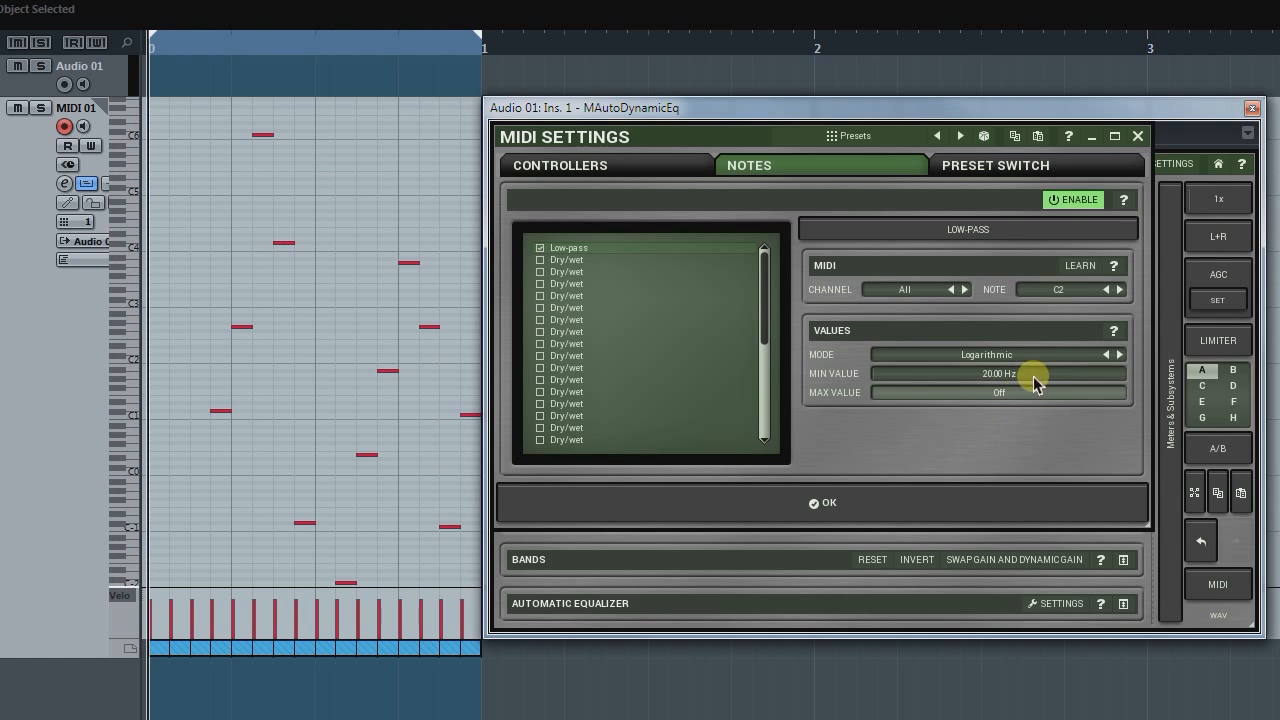
click(1104, 354)
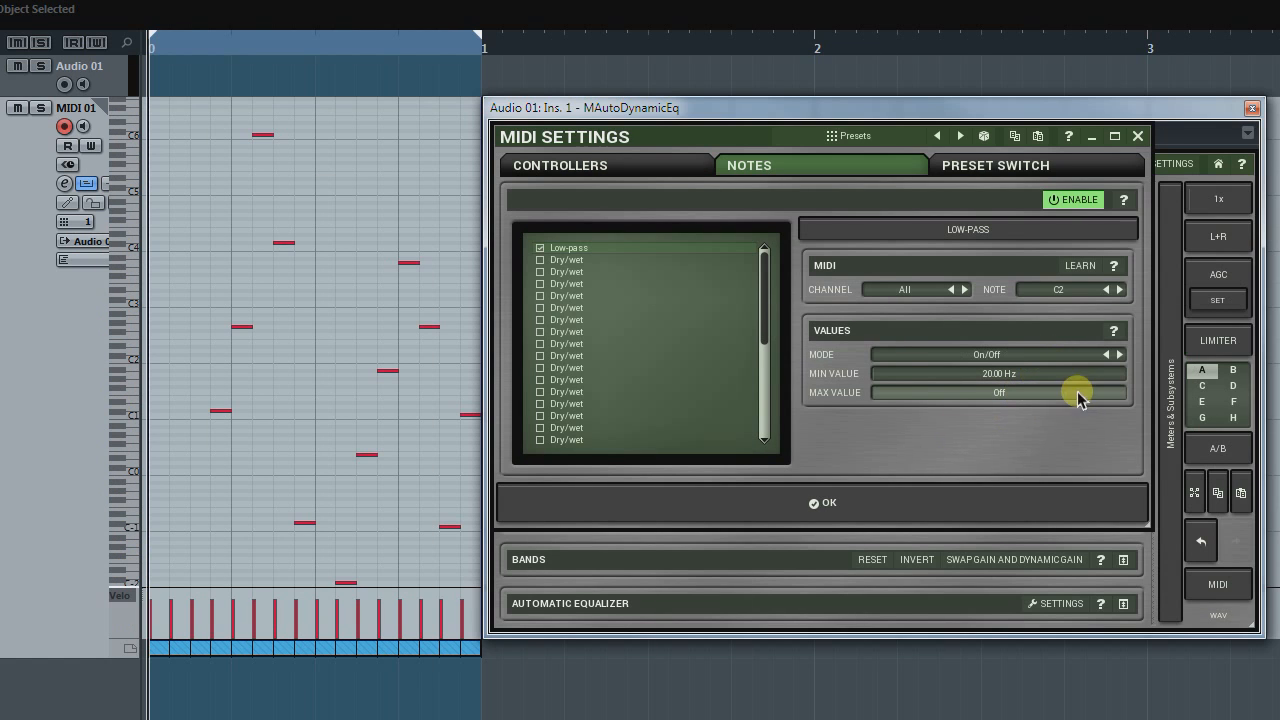
mouse_move(1040, 442)
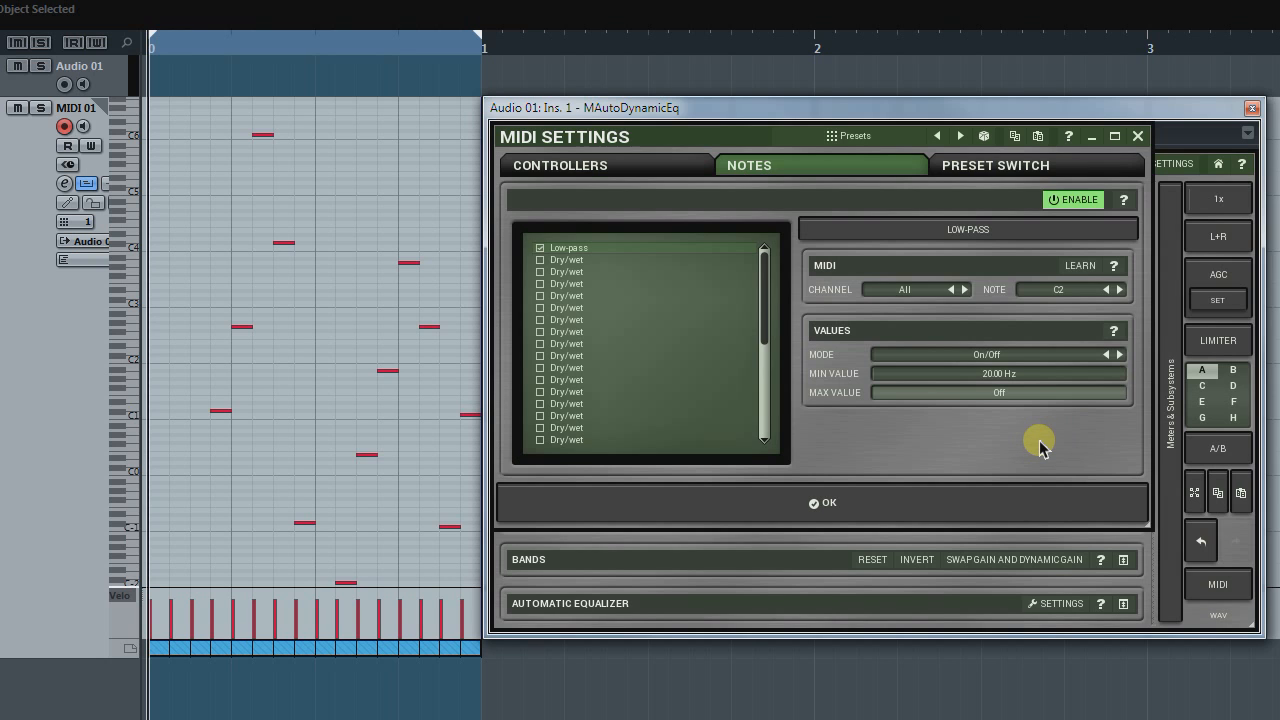
mouse_move(1076, 300)
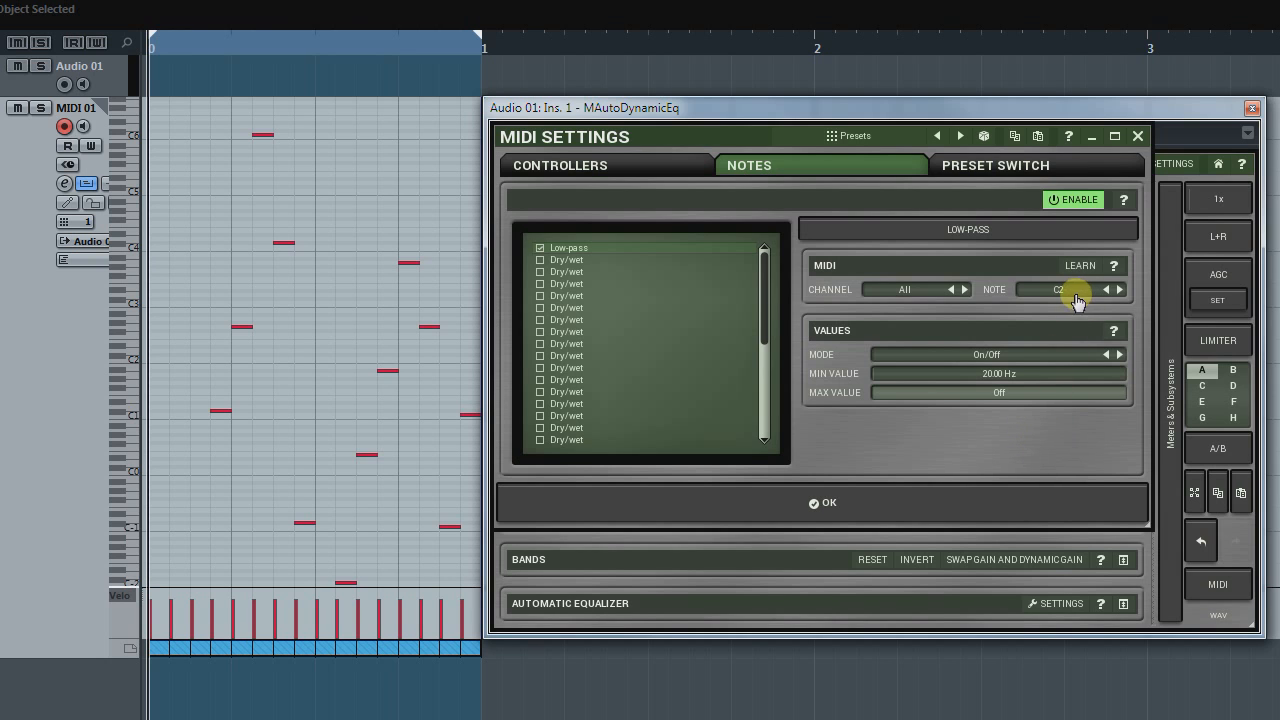
click(1068, 288)
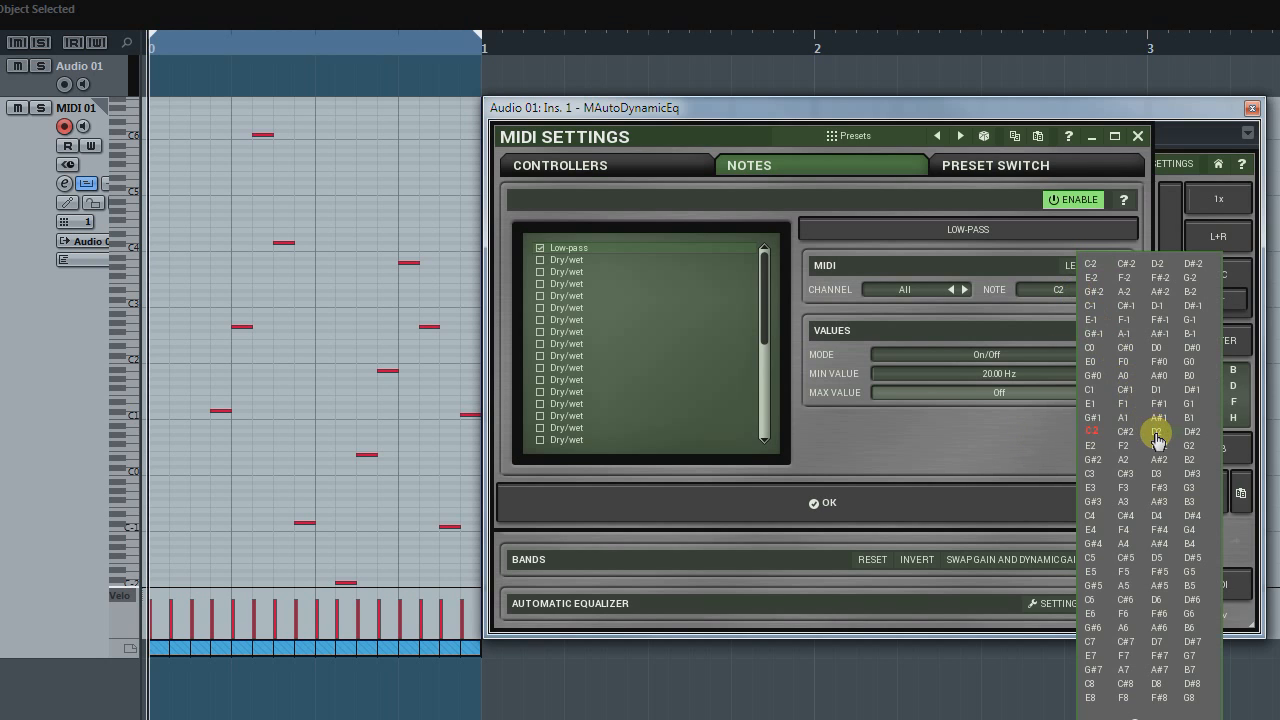
click(1156, 432)
text(50)
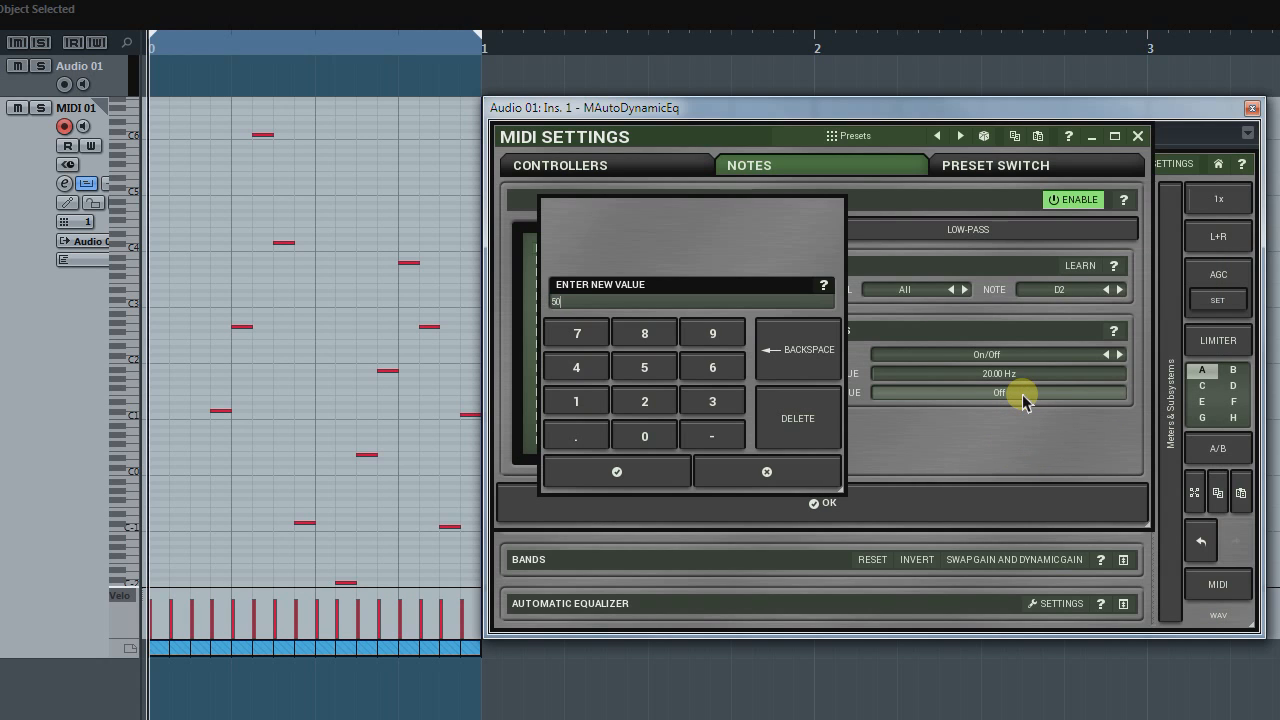
click(616, 472)
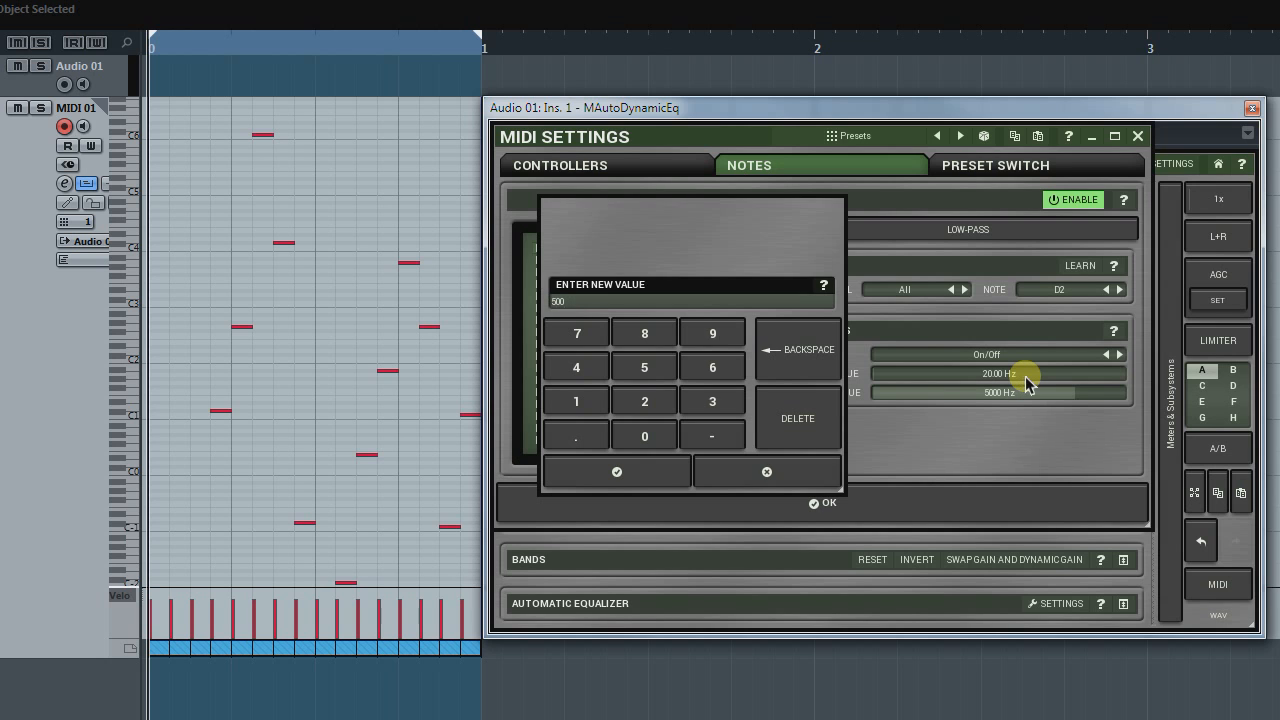
click(616, 472)
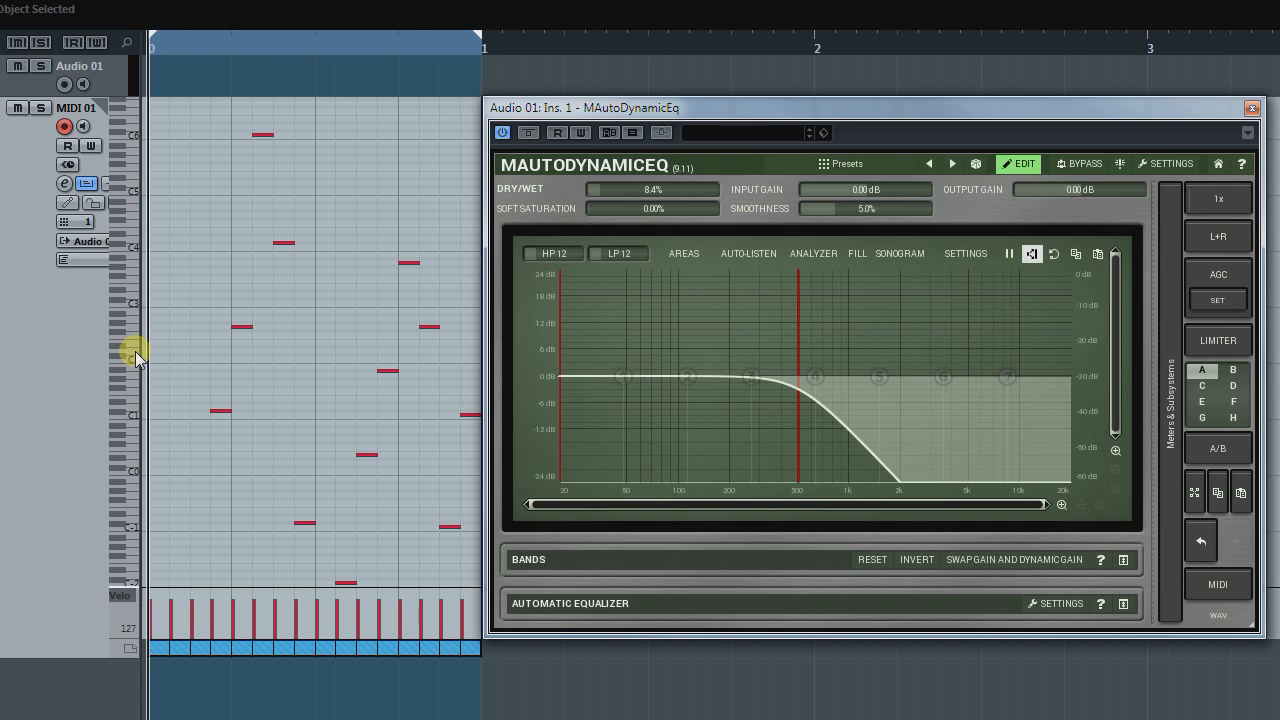
mouse_move(144, 388)
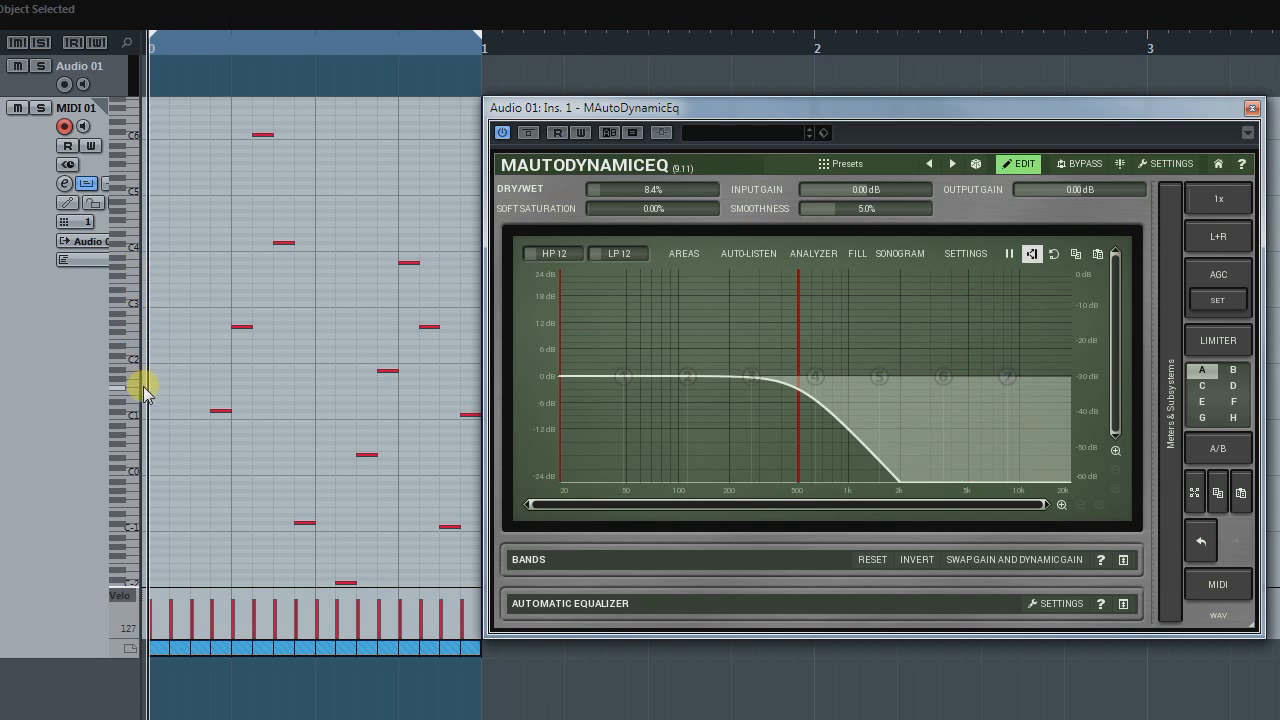
mouse_move(136, 360)
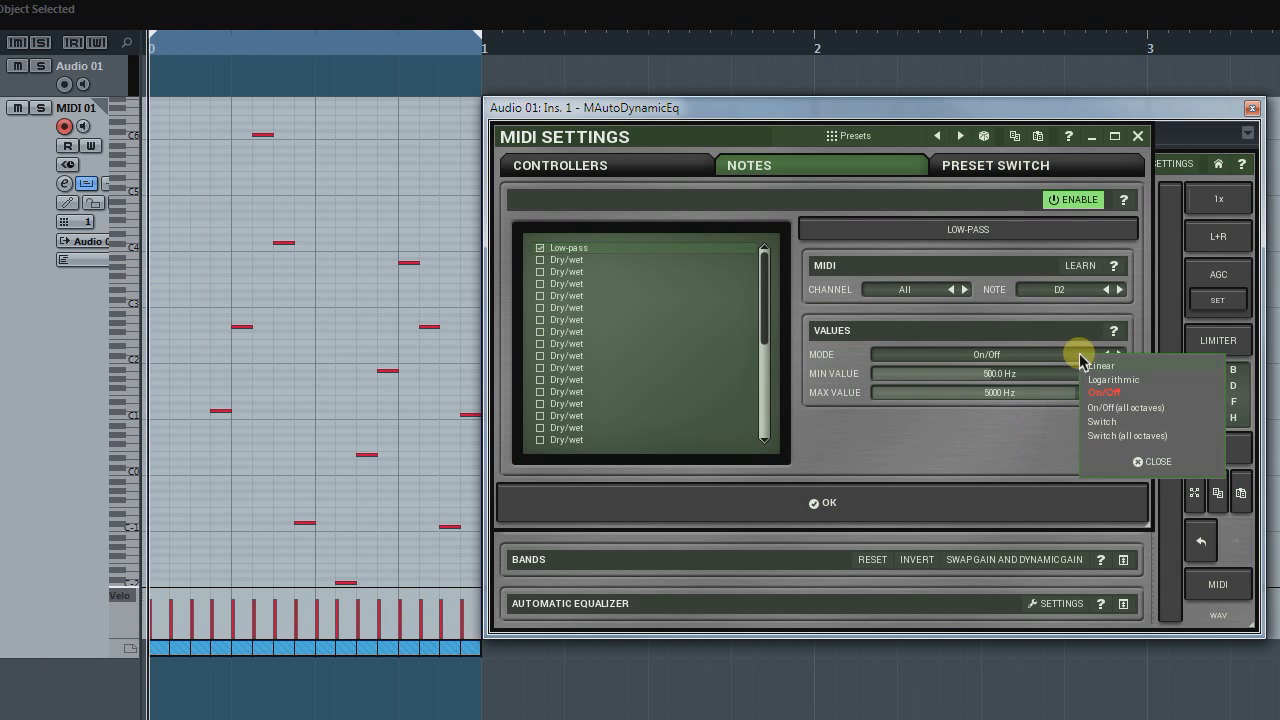
Set the D2 low-pass note mode to On/Off (all octaves) and close MIDI Settings
click(1124, 408)
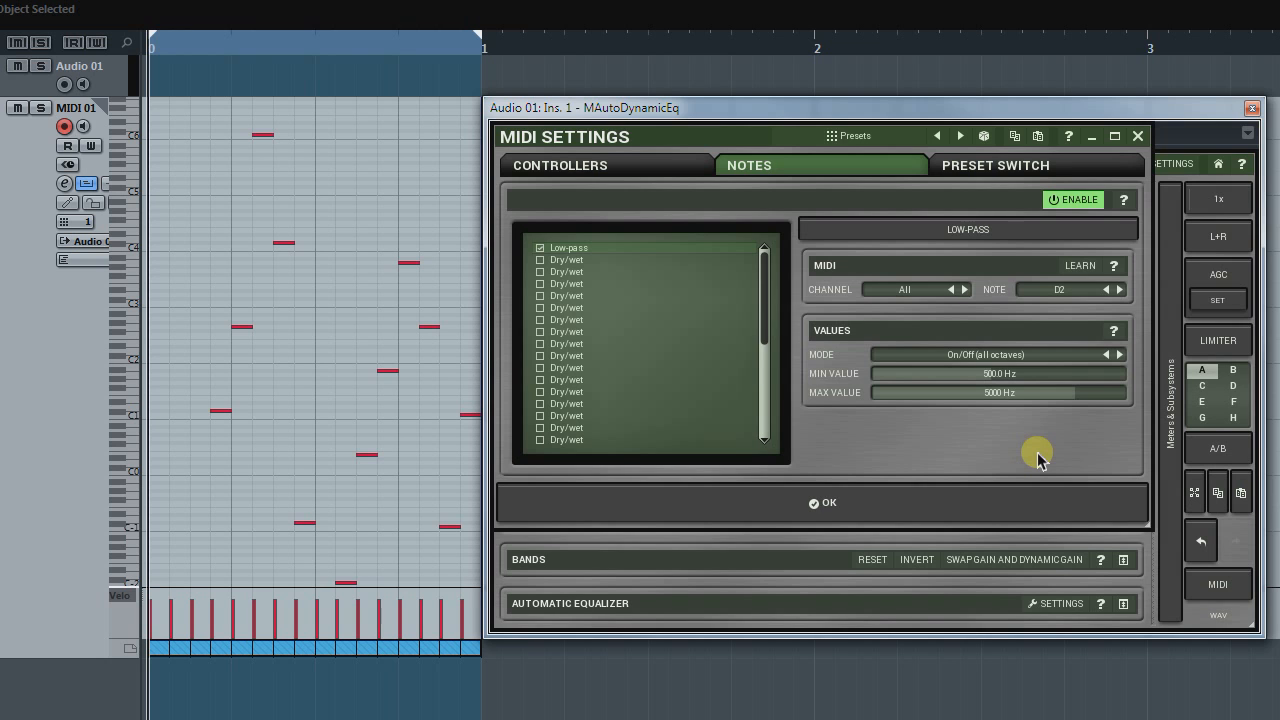
click(822, 504)
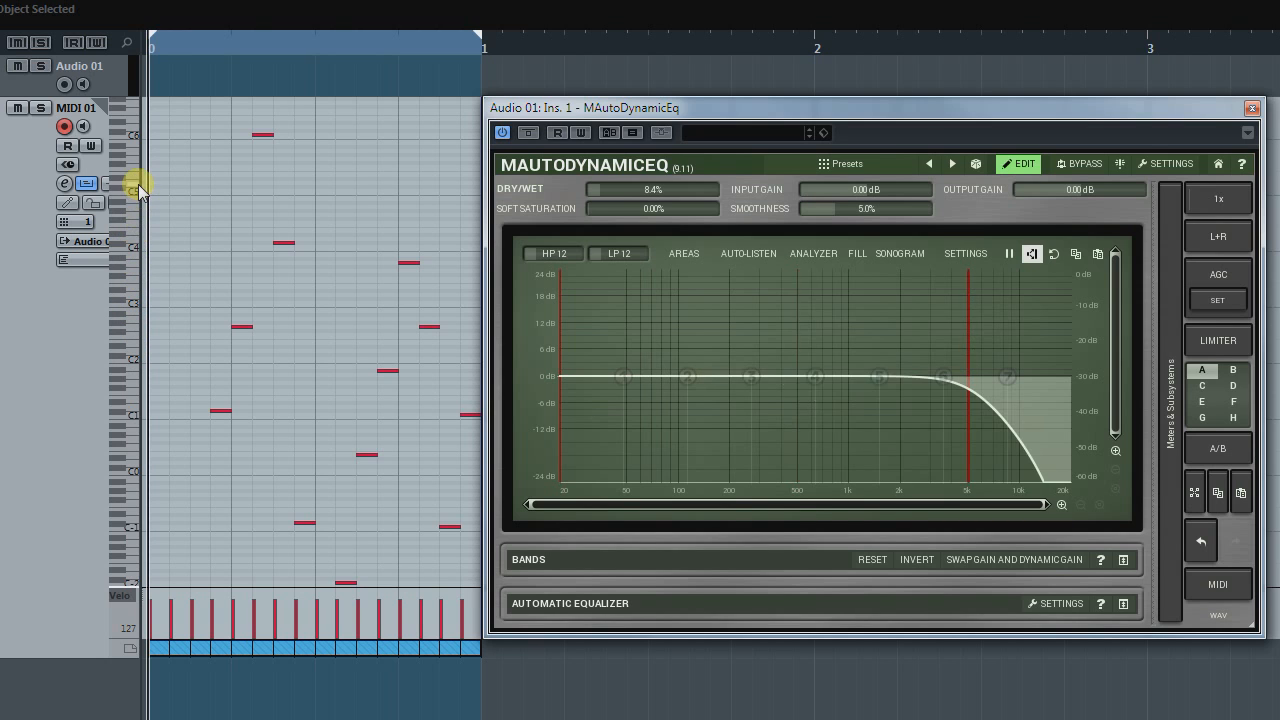
mouse_move(132, 414)
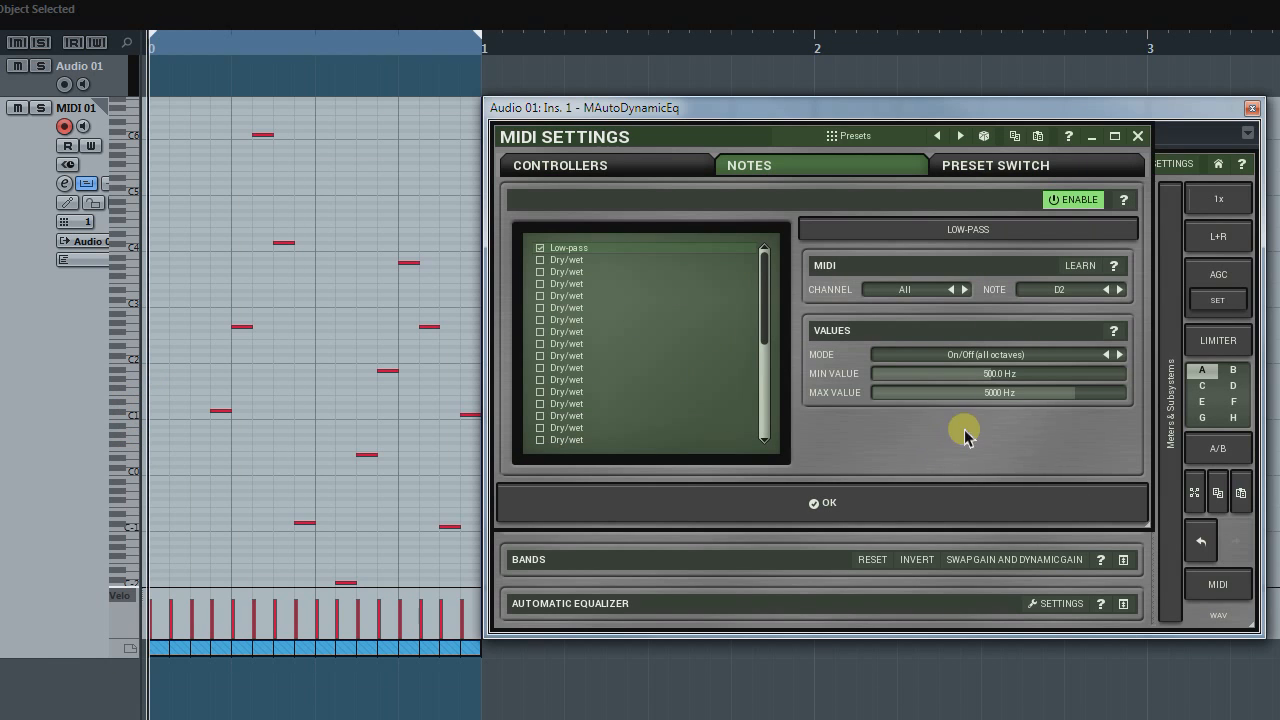
Put the D2 low-pass note slot in Switch mode and play notes to test it
click(996, 354)
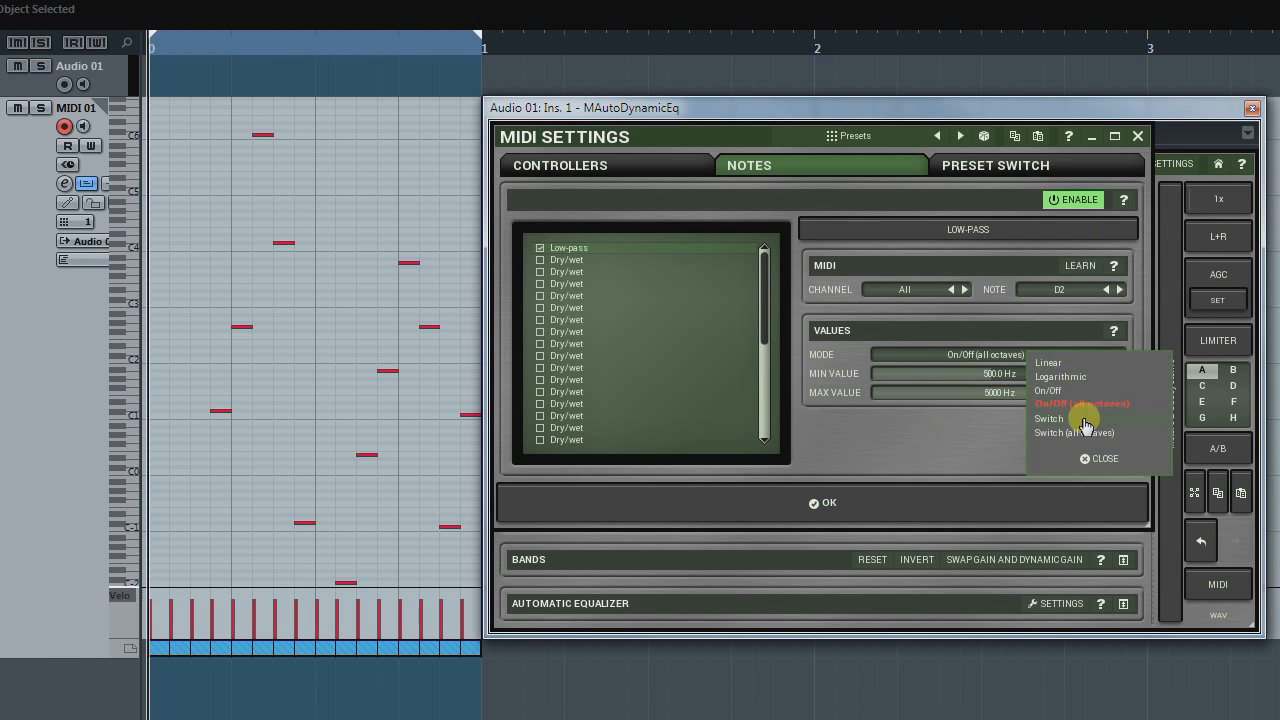
click(1048, 418)
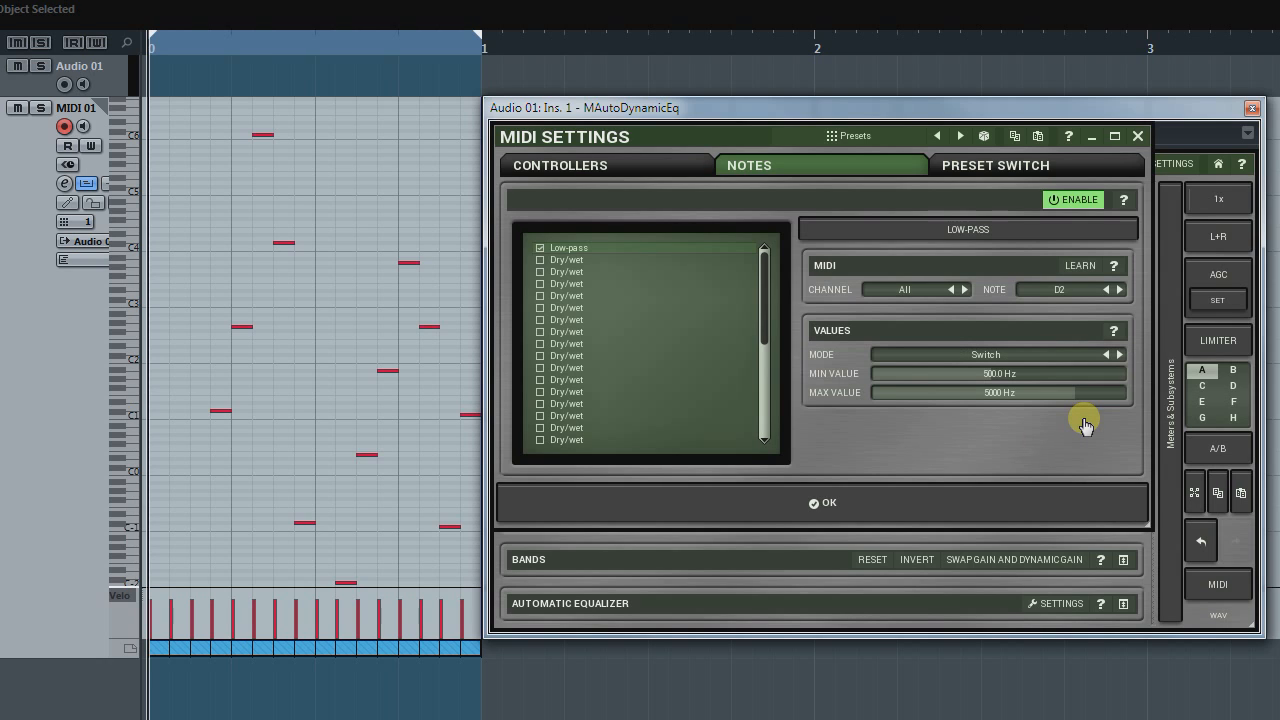
mouse_move(872, 508)
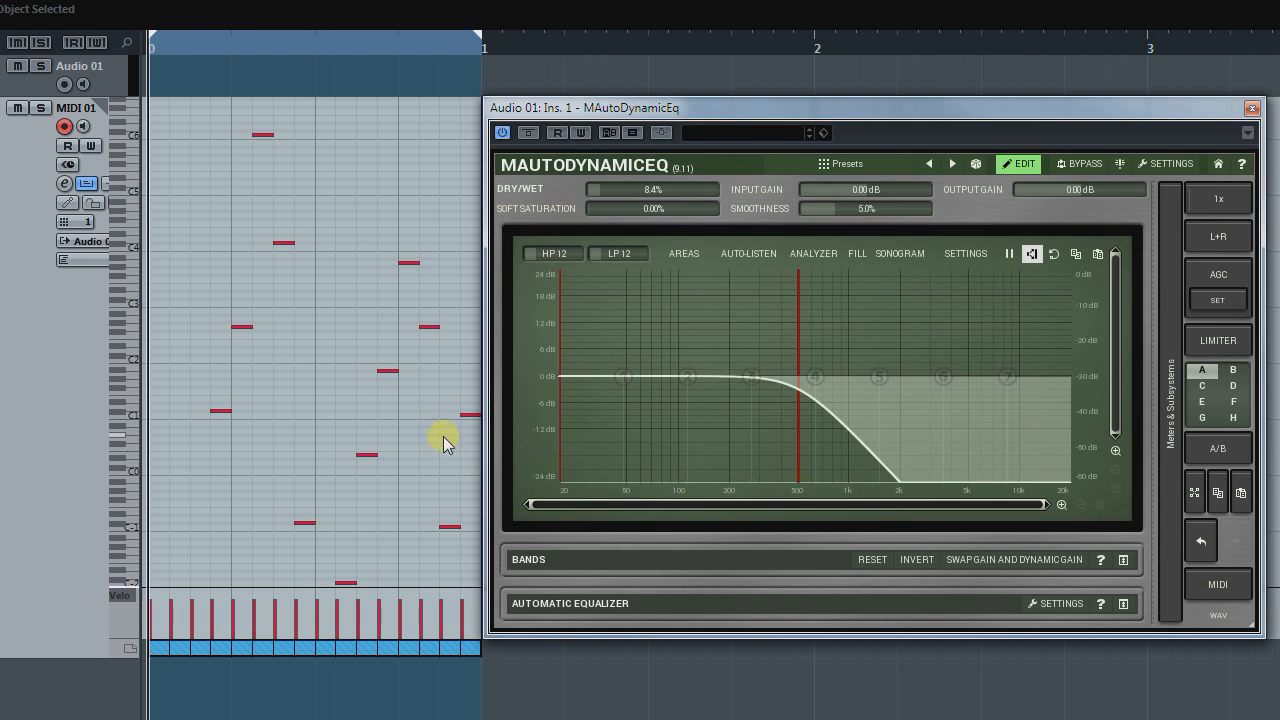
mouse_move(198, 358)
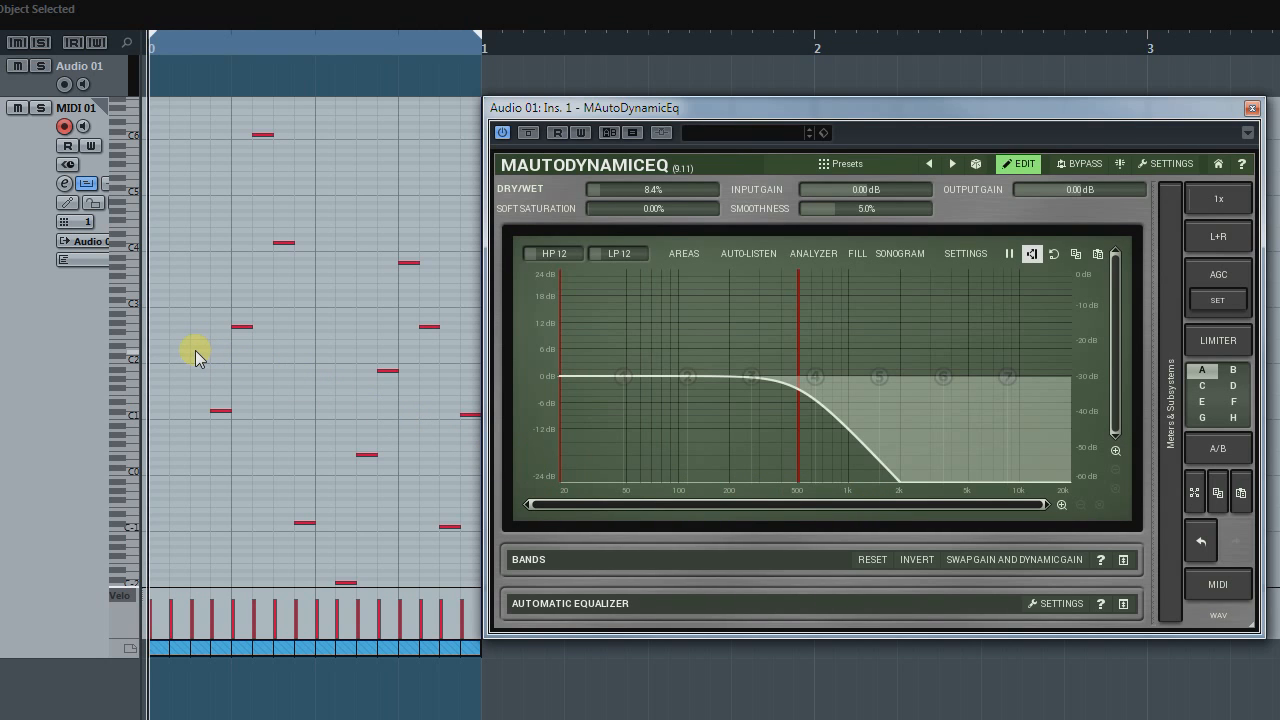
mouse_move(140, 360)
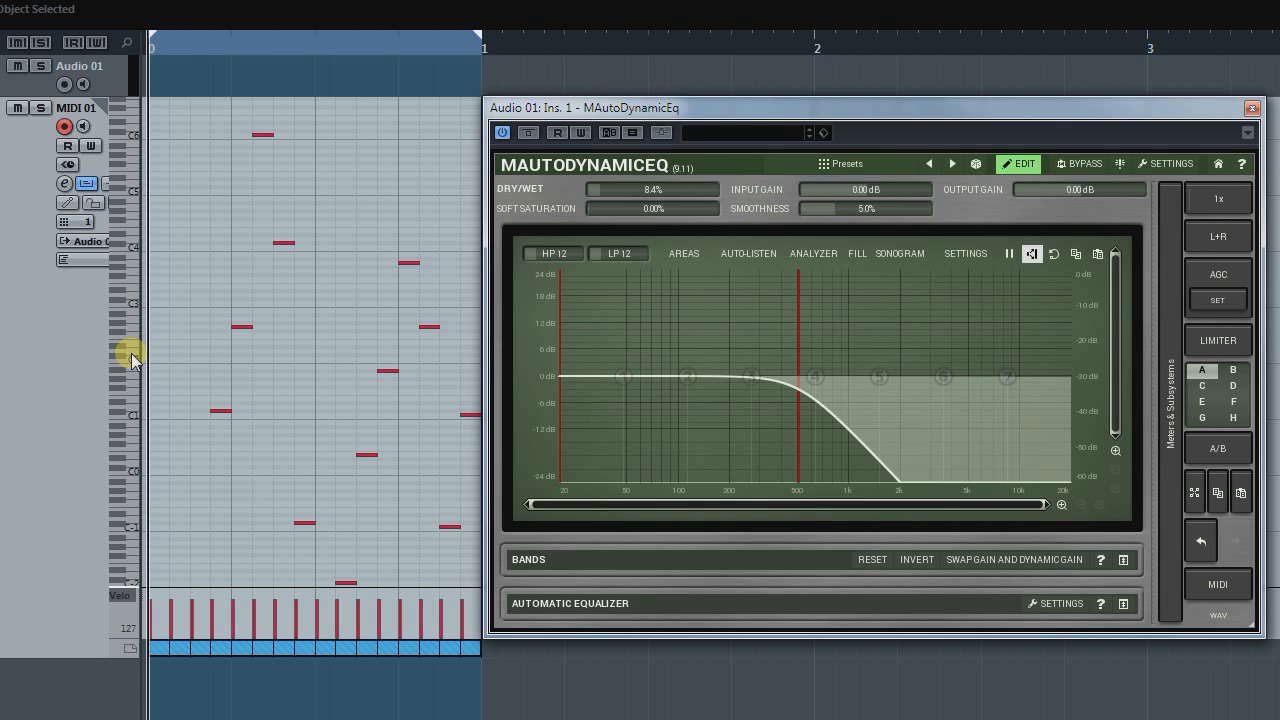
drag(796, 360, 968, 360)
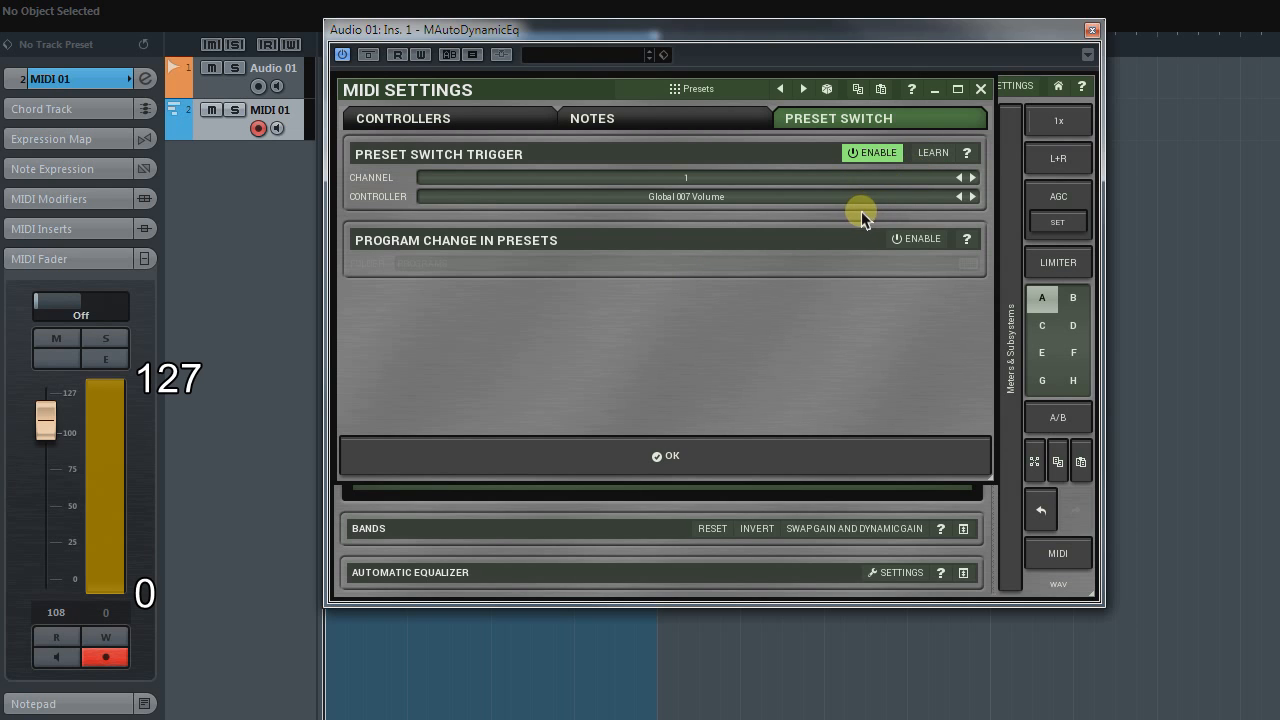
mouse_move(862, 220)
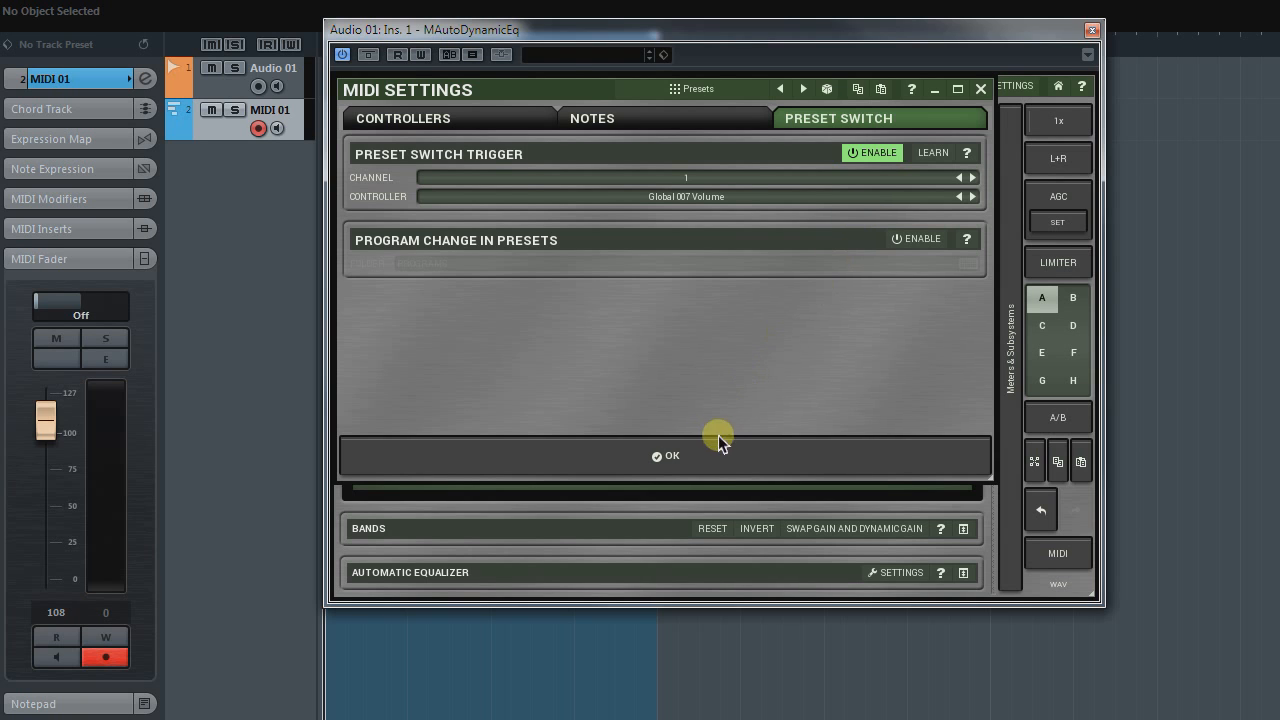
Confirm the preset-switch settings and lower the track volume to step through de-esser presets
click(664, 456)
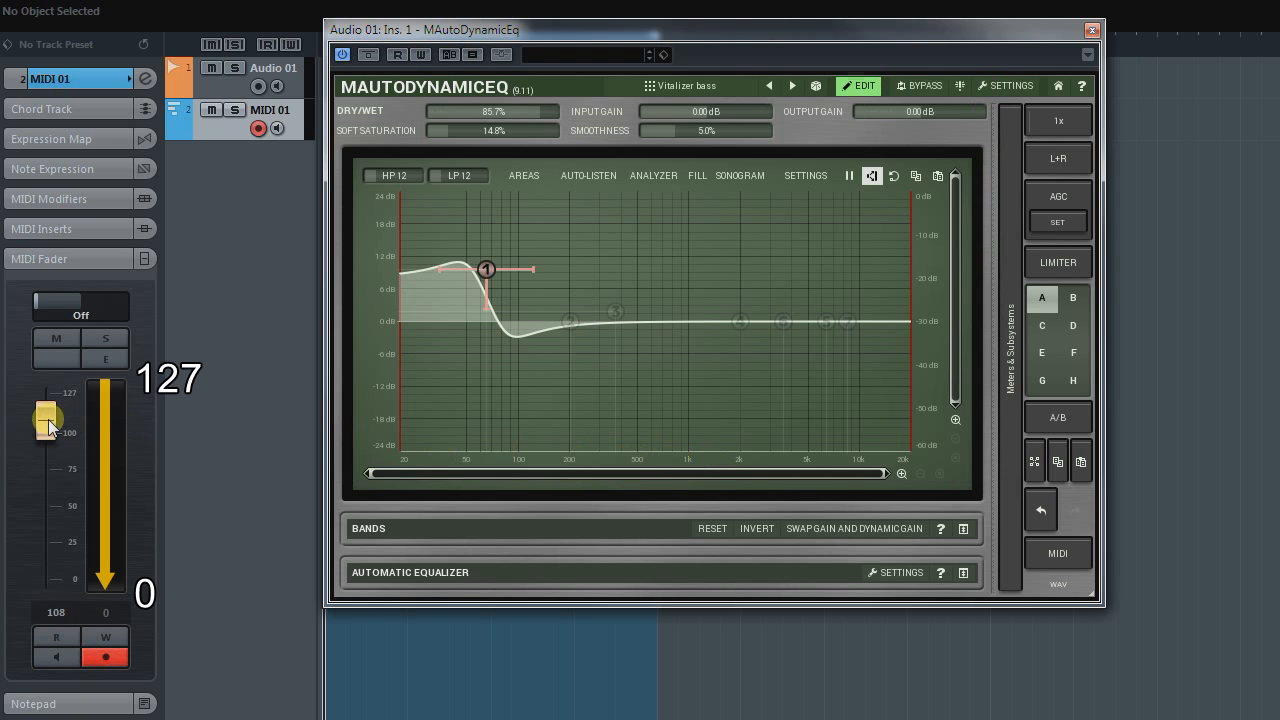
drag(48, 414, 48, 440)
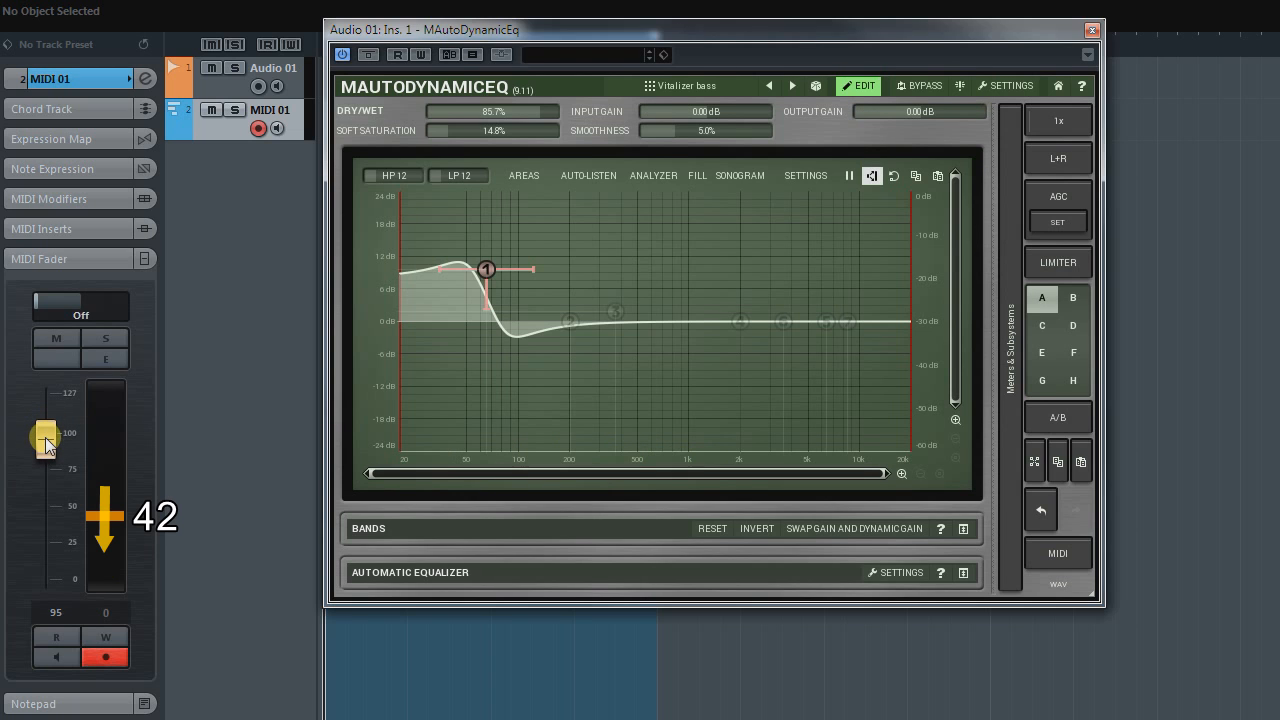
drag(44, 436, 44, 496)
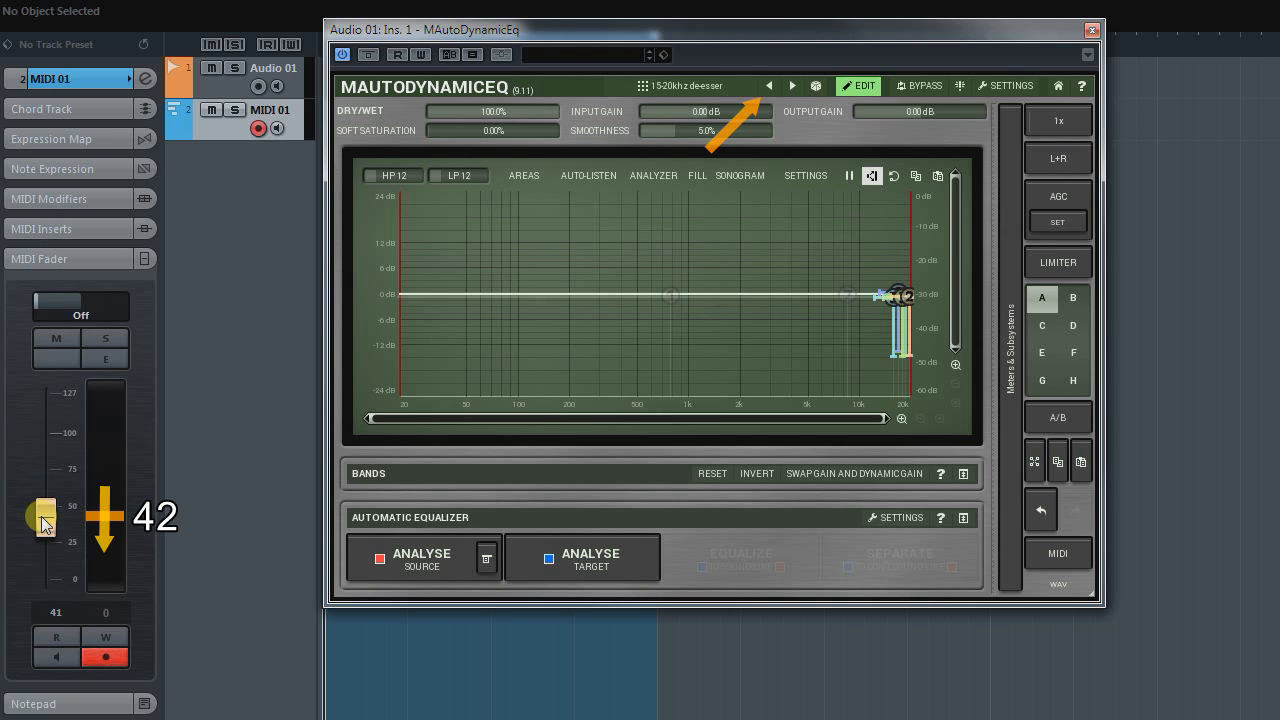
drag(44, 516, 44, 500)
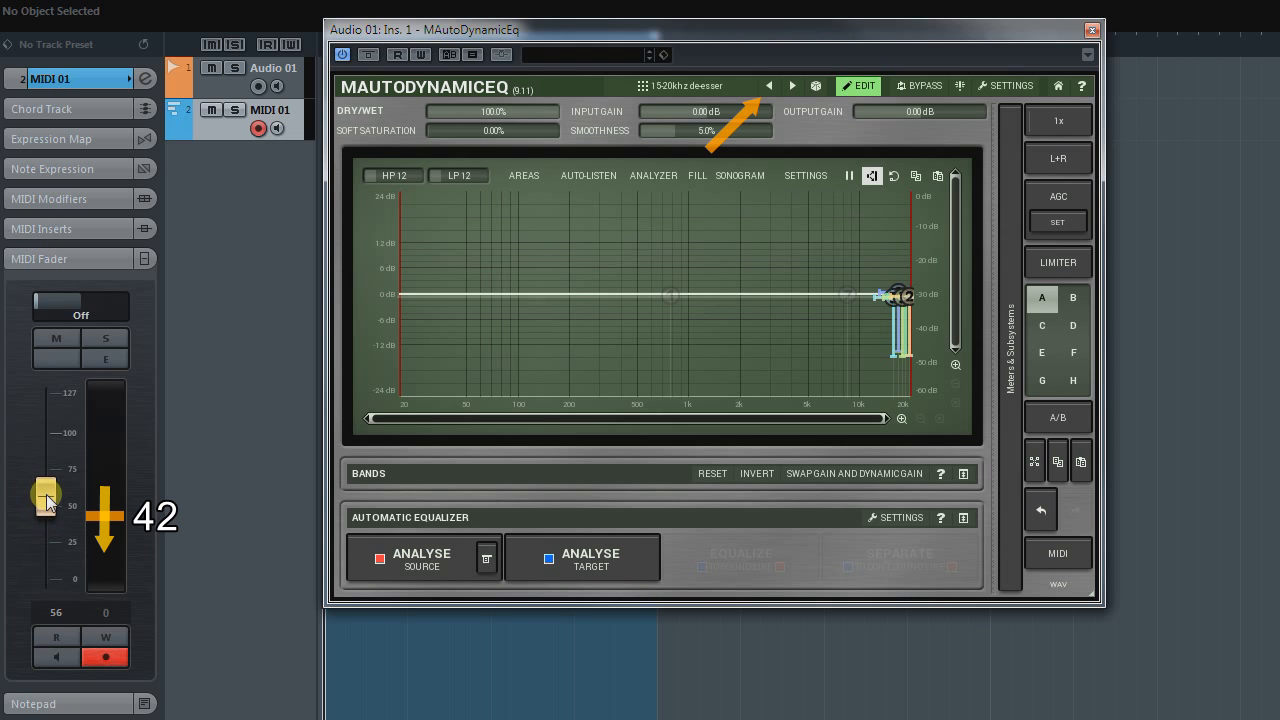
Raise the track volume to reach the aggressive three-band de-esser preset
click(792, 86)
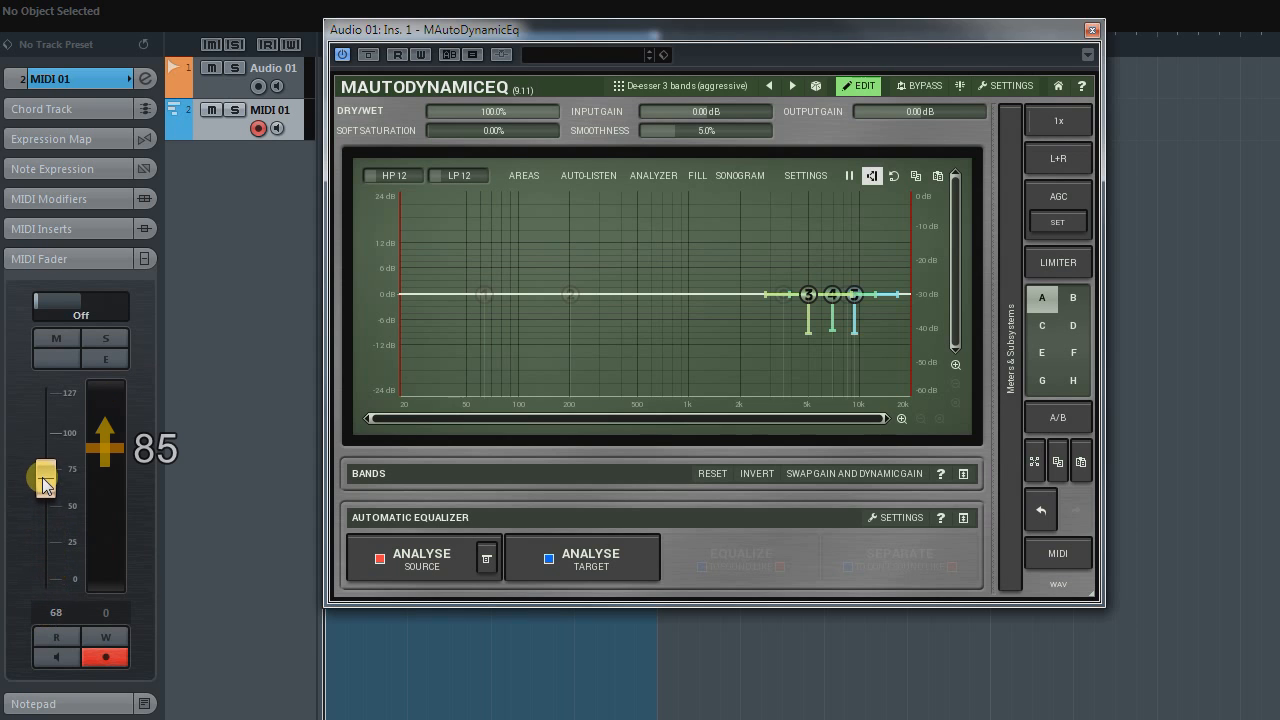
drag(42, 476, 42, 404)
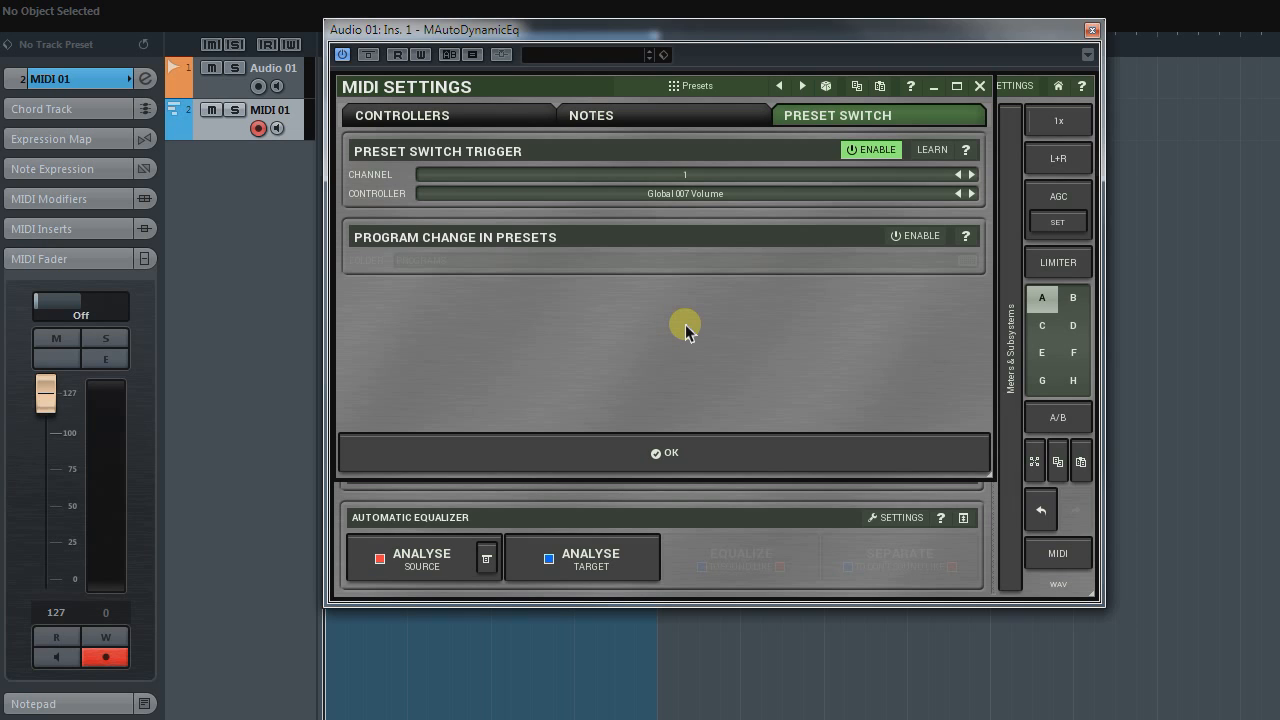
mouse_move(852, 264)
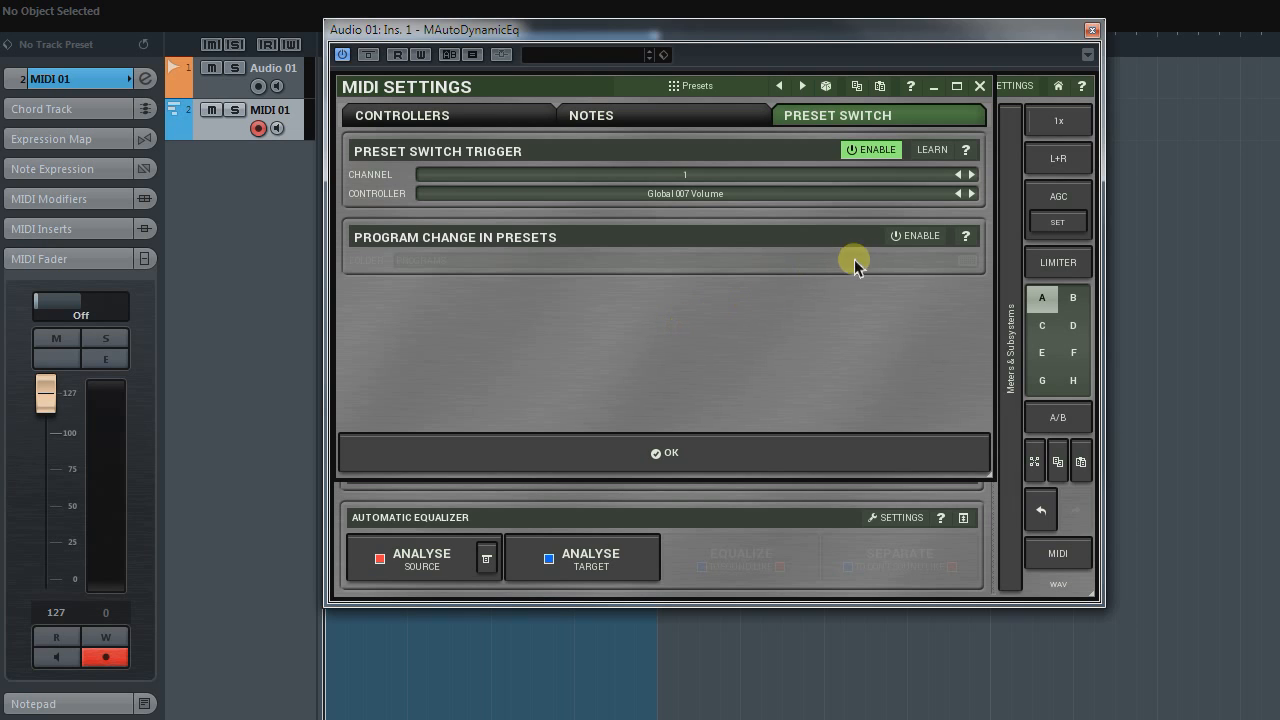
Enable program change in presets with the Master preset folder and confirm
click(916, 236)
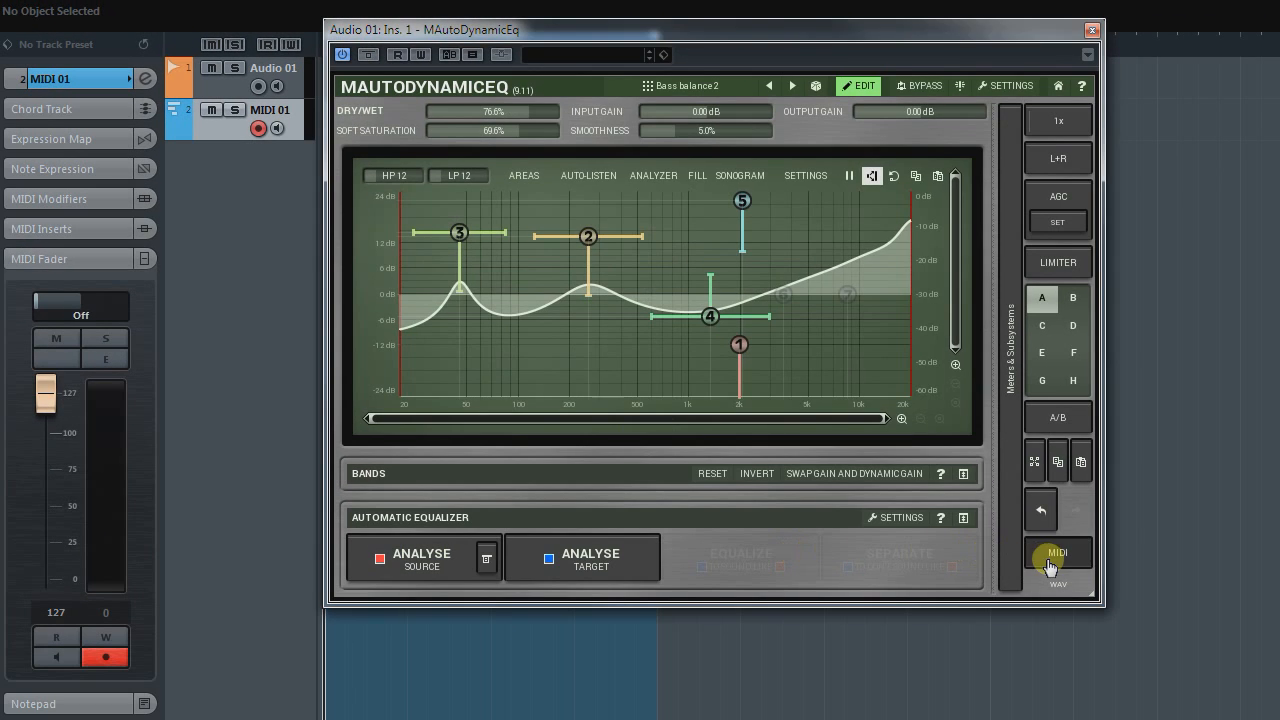
click(1056, 552)
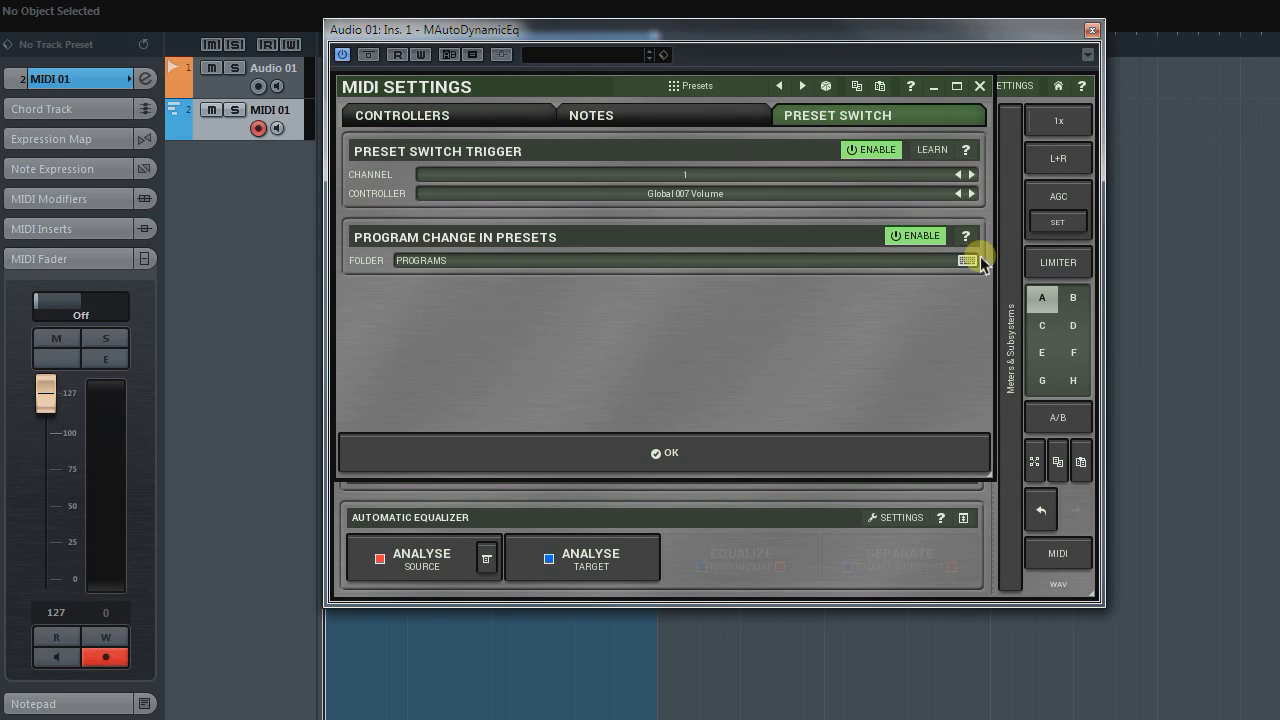
click(966, 260)
text(Master)
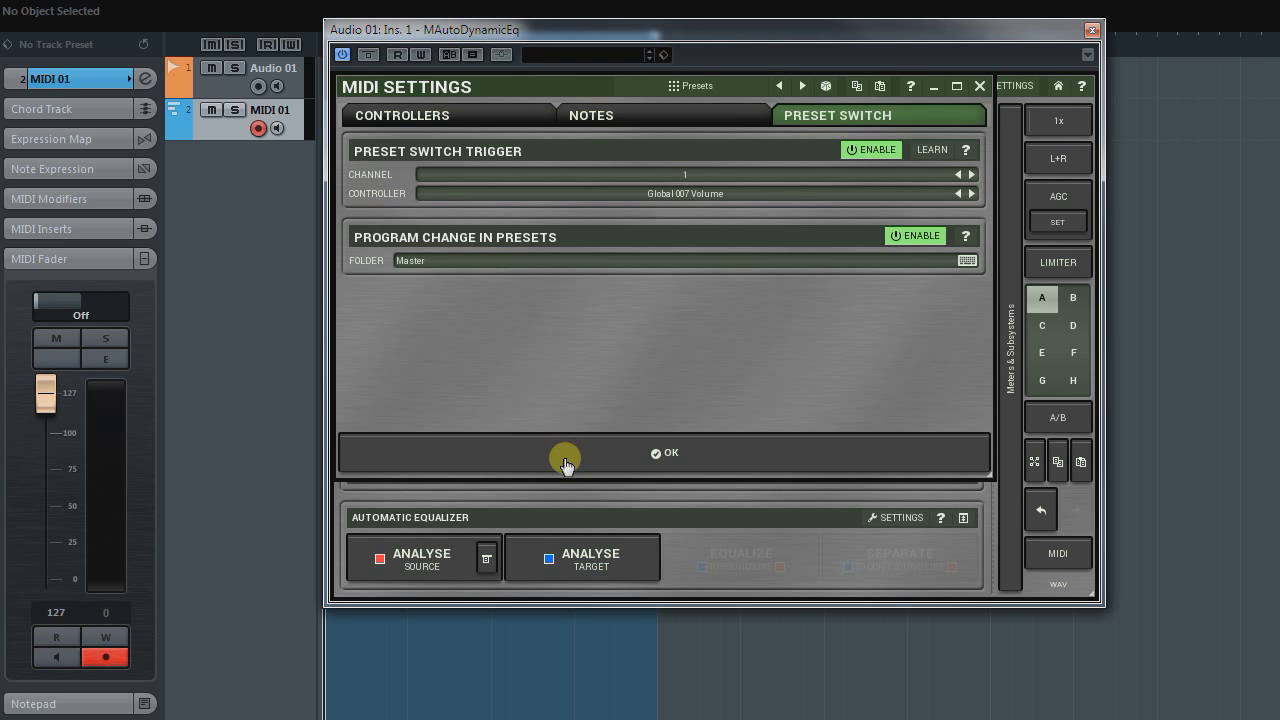
click(664, 452)
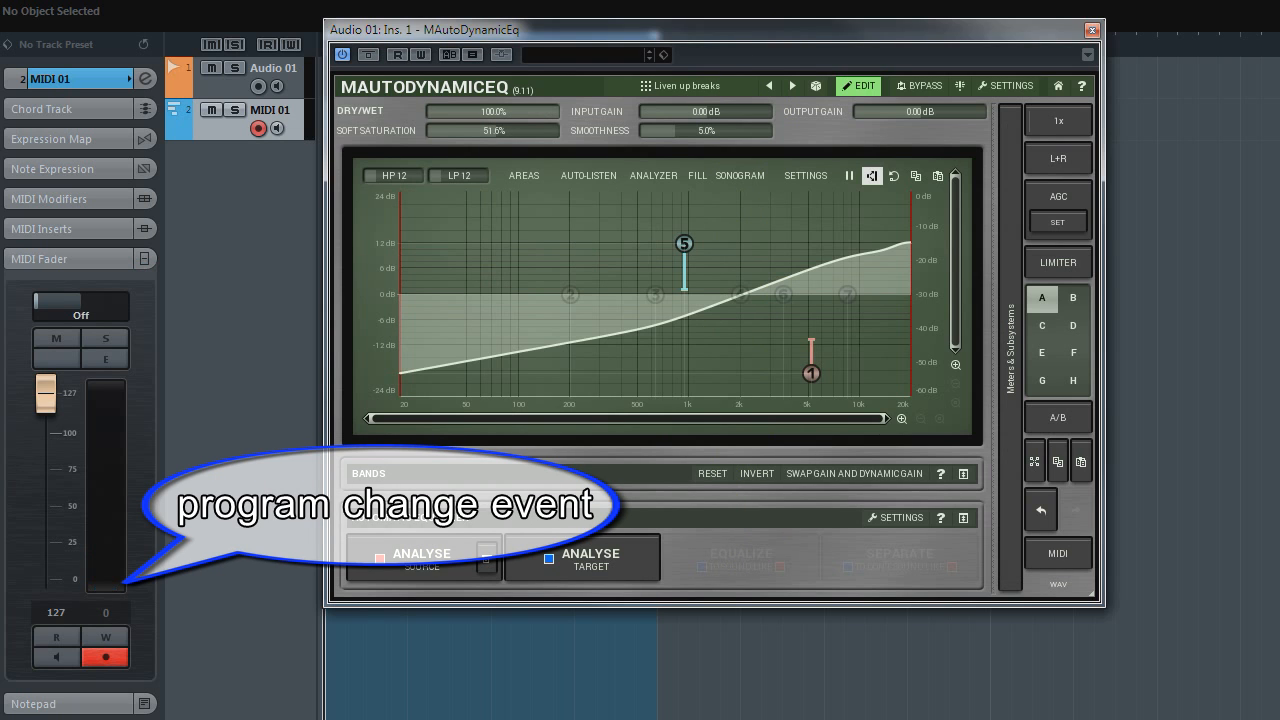
Send a program change event to load the Total Power master preset
click(788, 84)
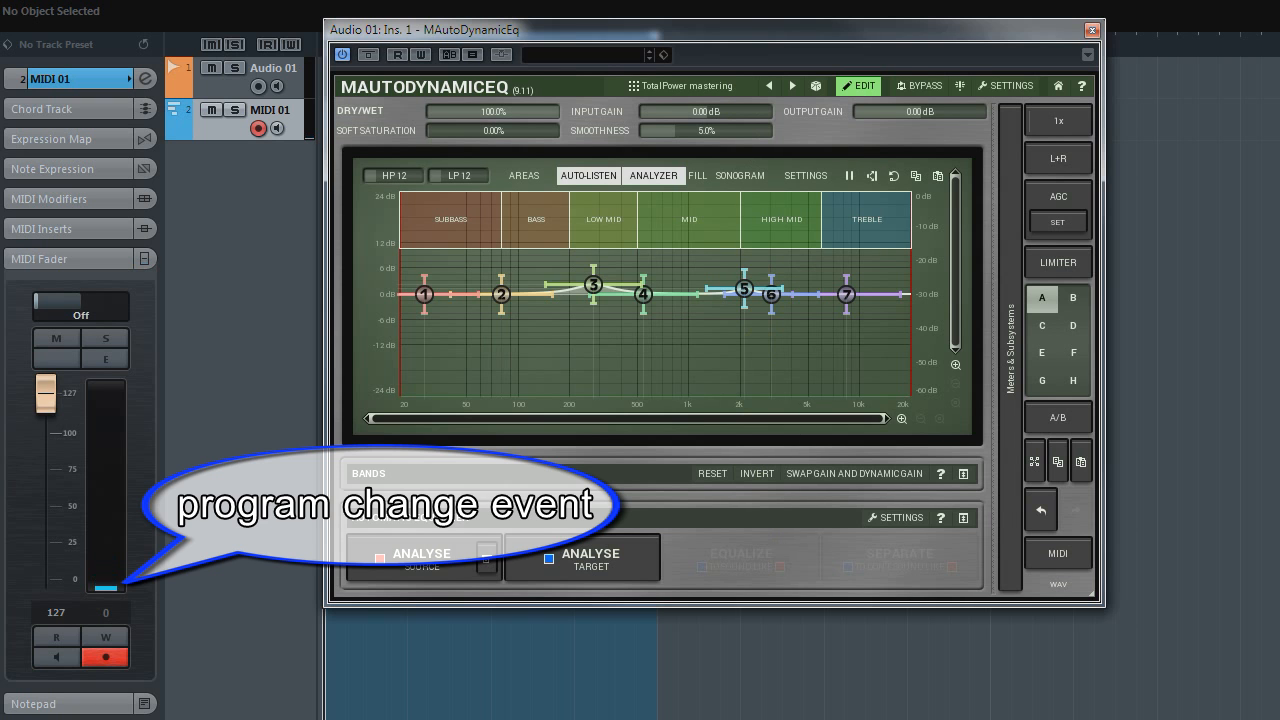